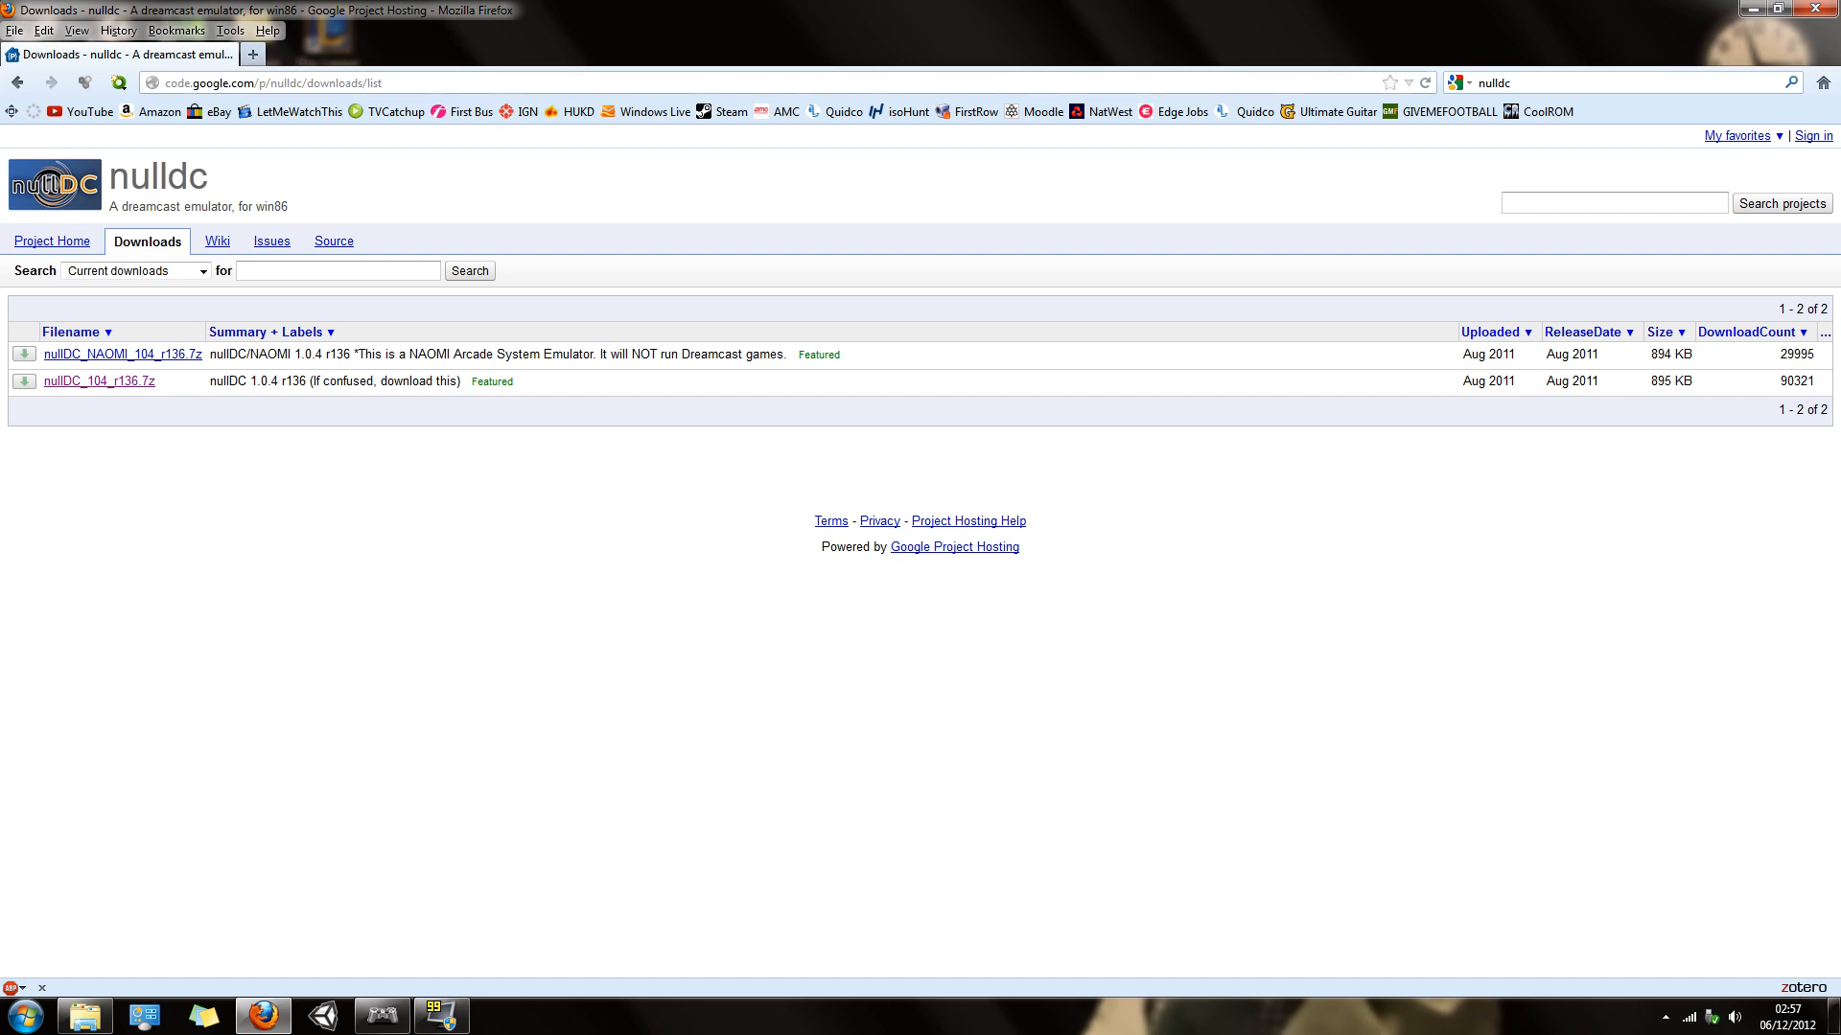
pyautogui.moveTo(102, 414)
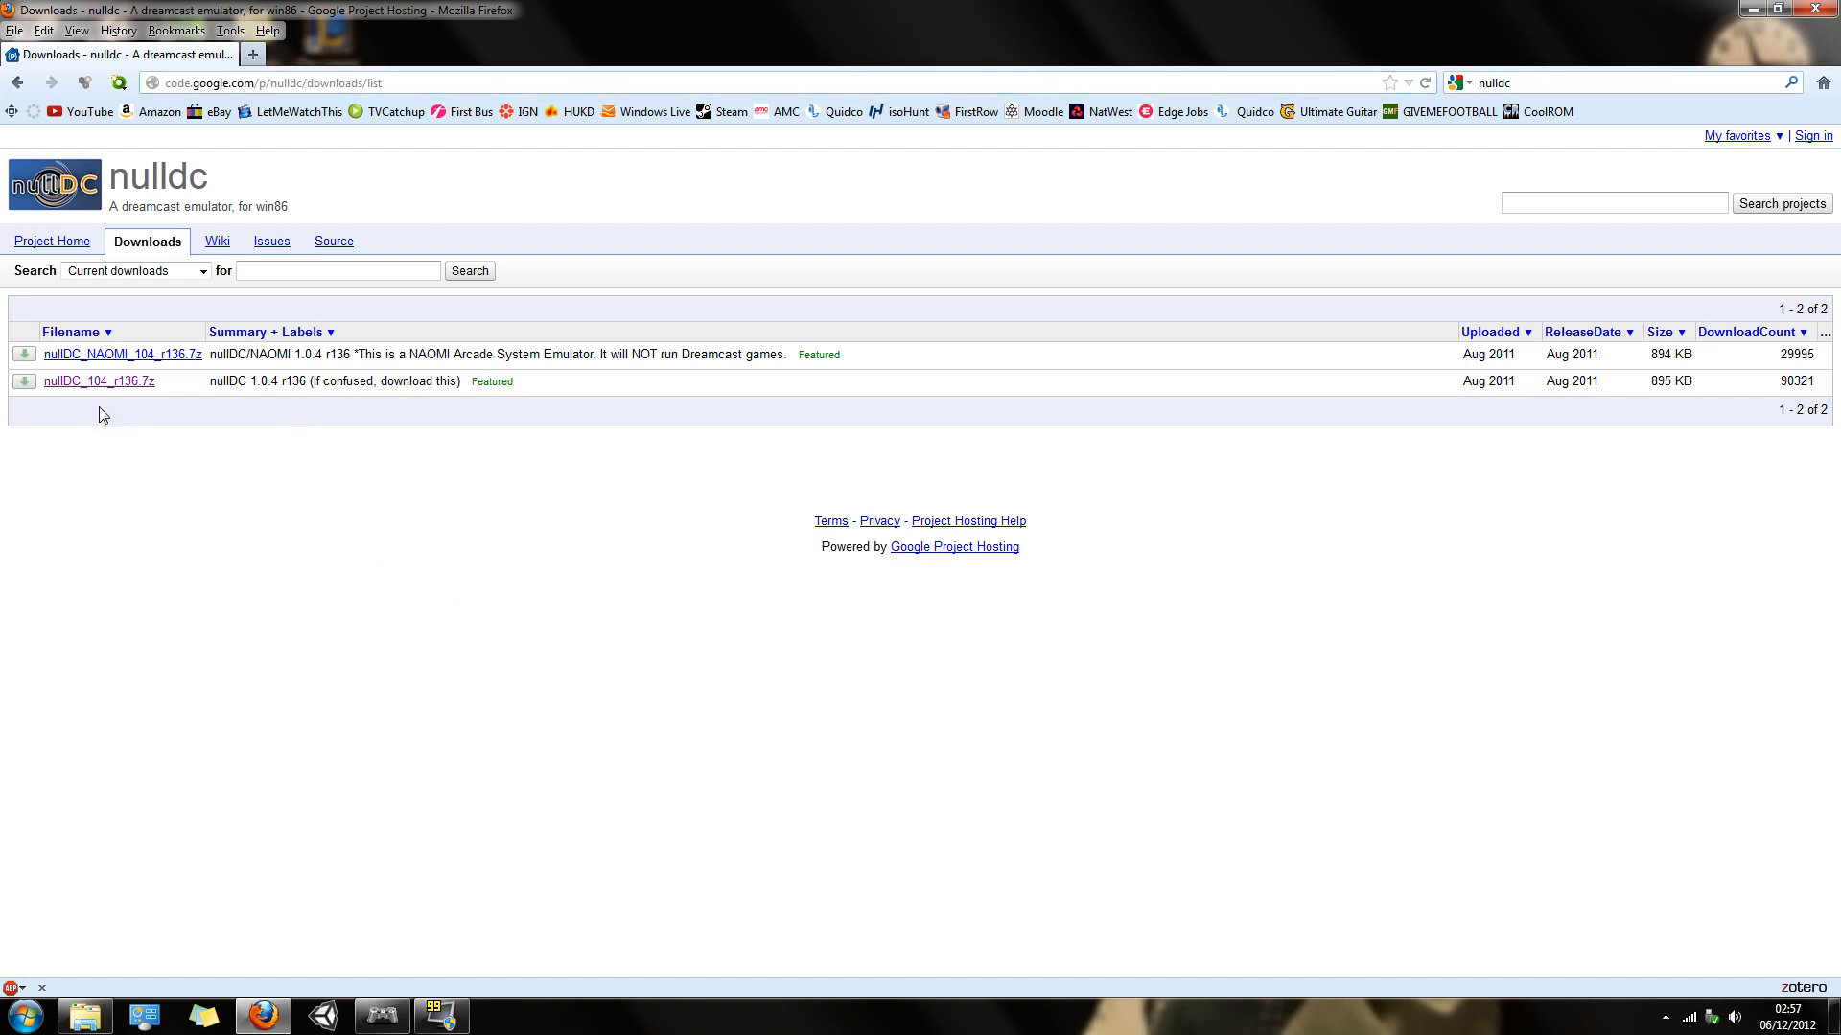
pyautogui.moveTo(98, 380)
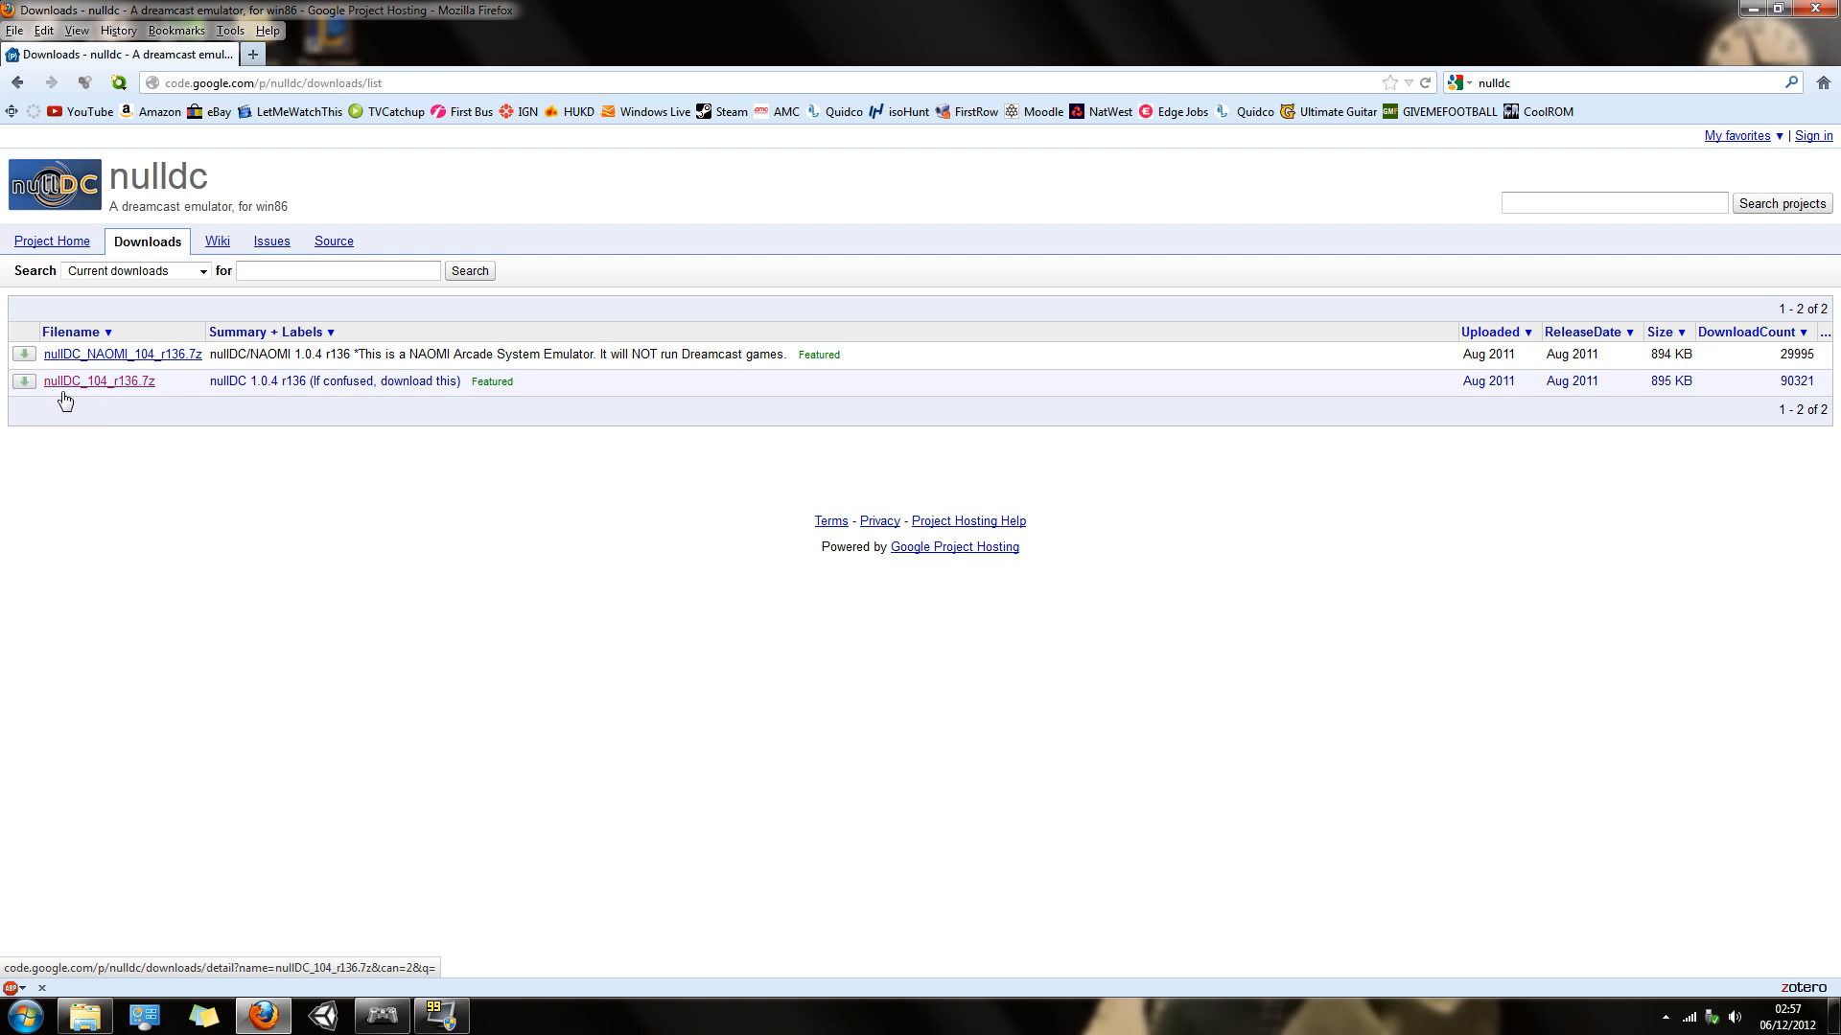
pyautogui.moveTo(487, 644)
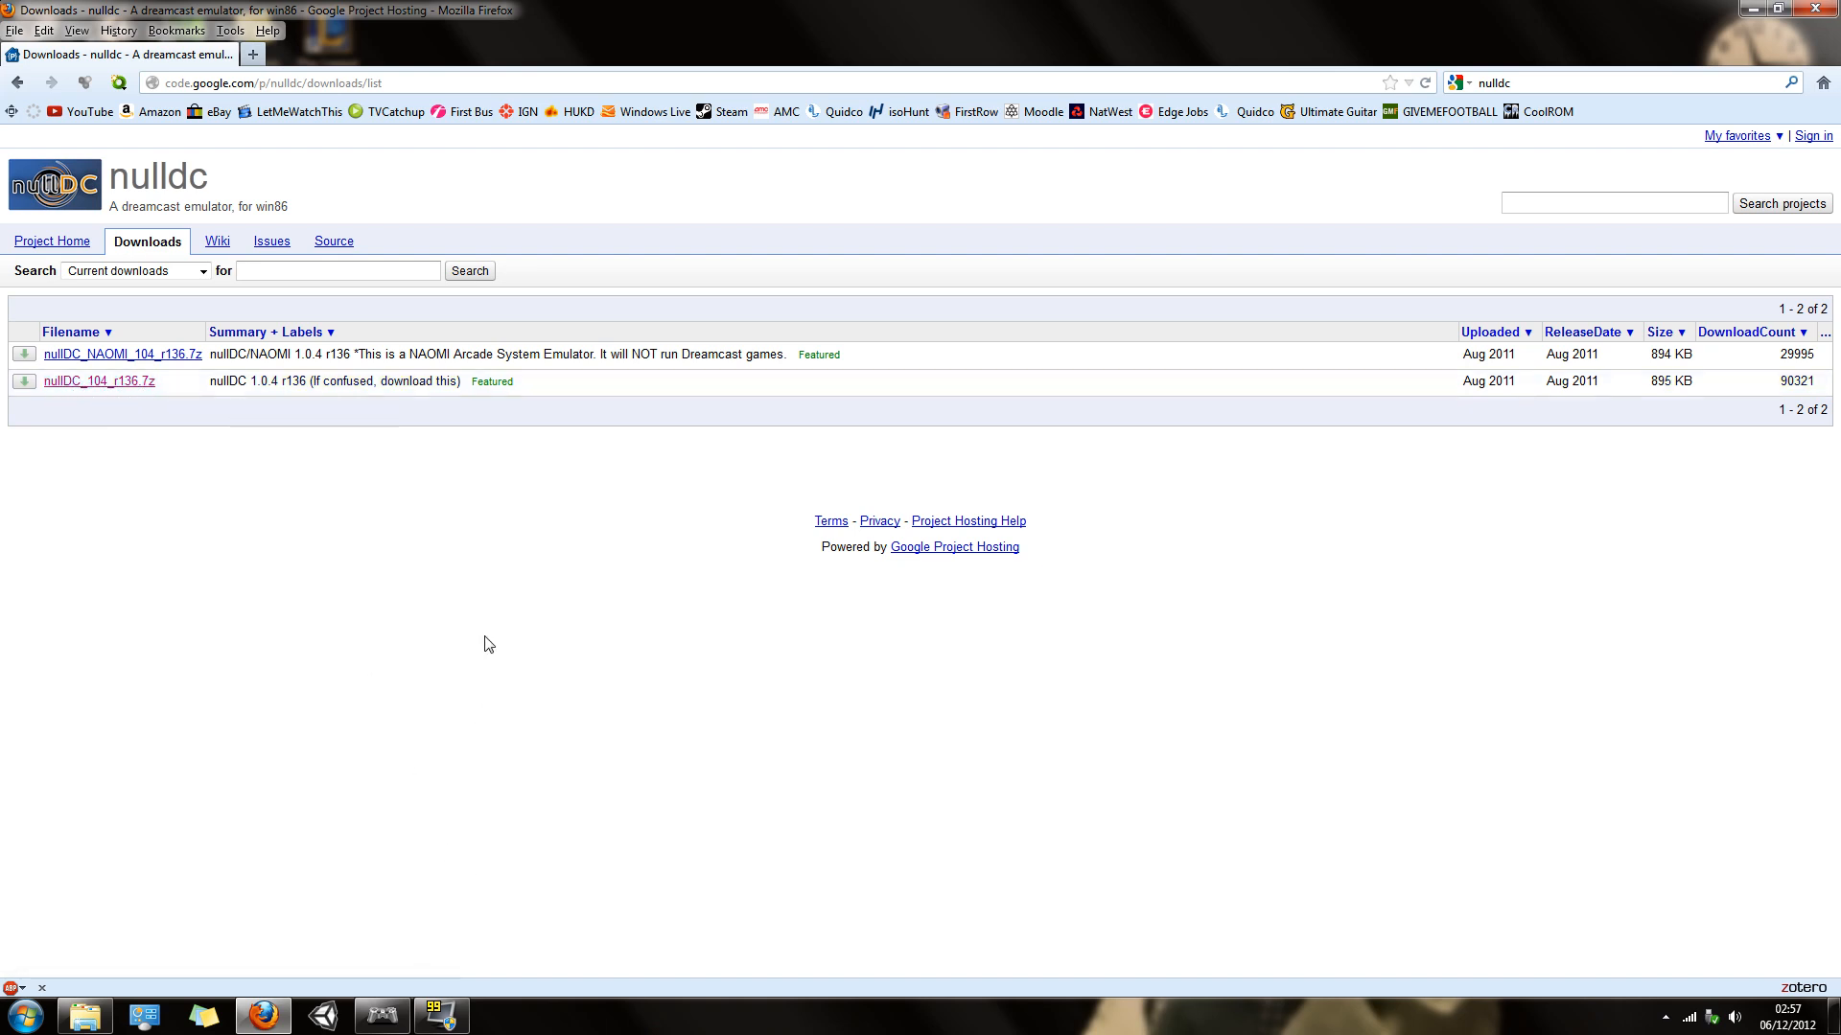
pyautogui.moveTo(446, 884)
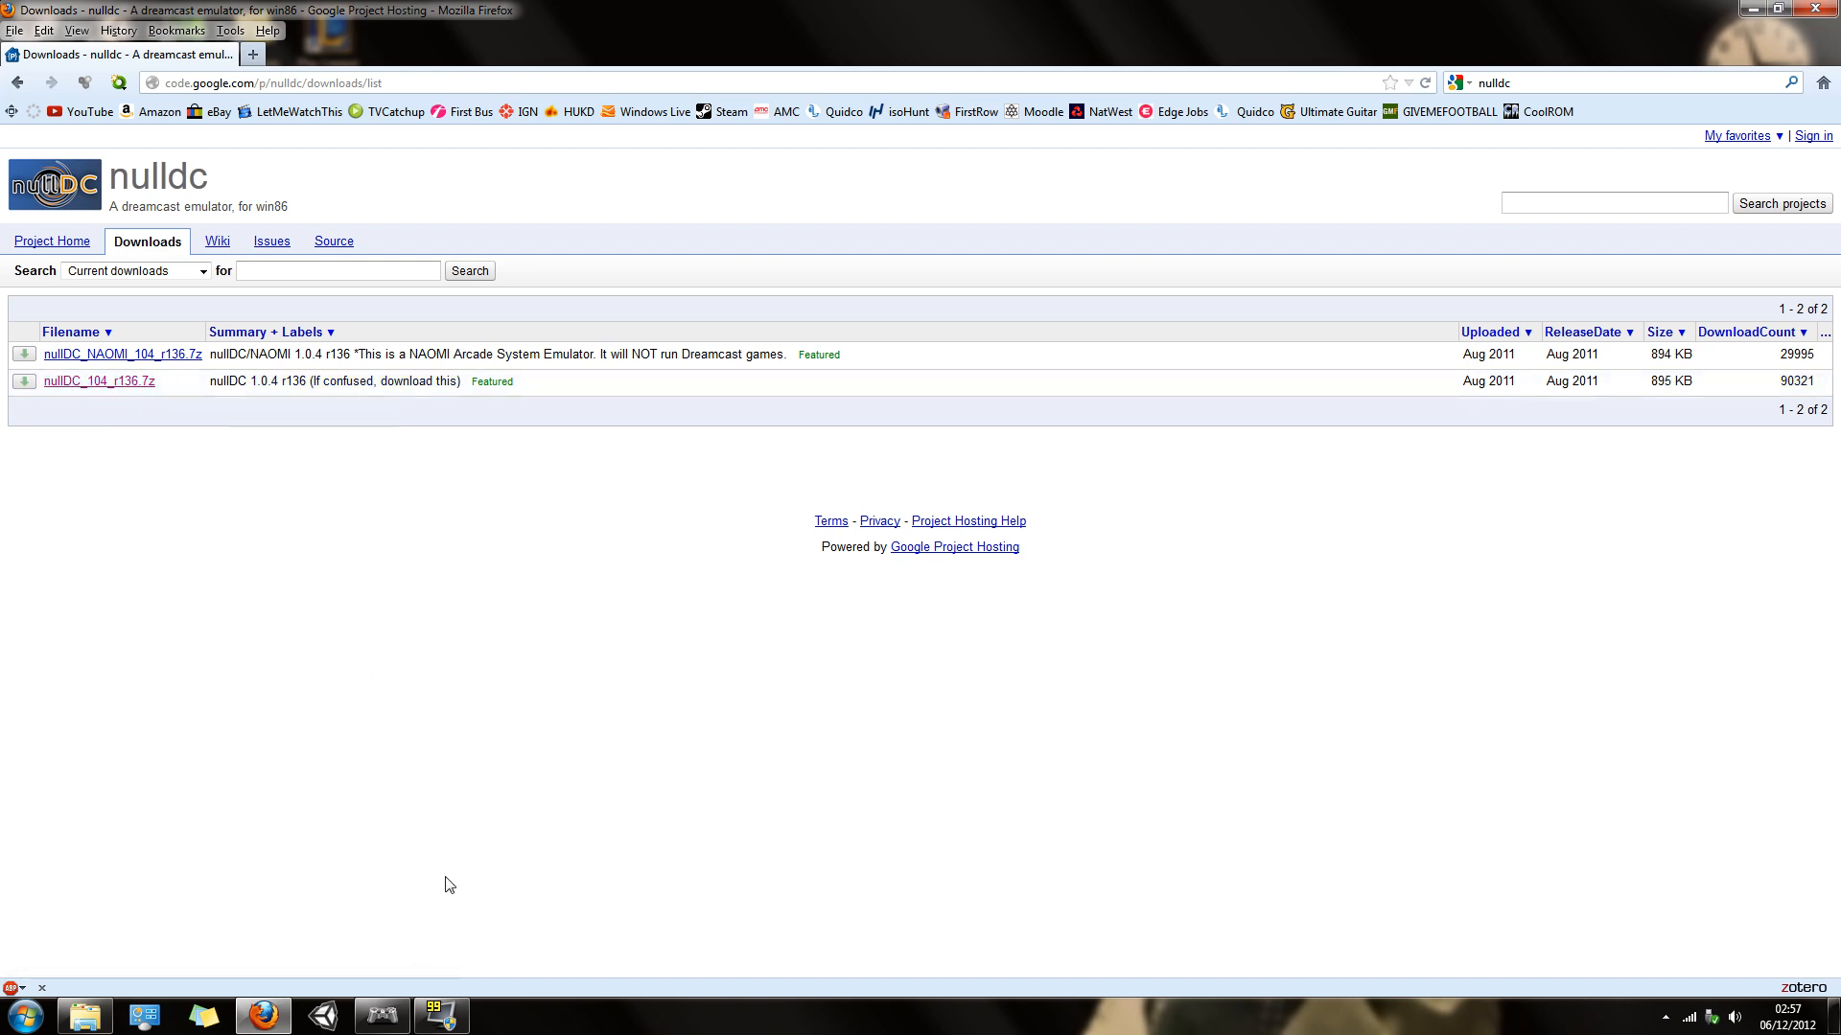
pyautogui.moveTo(382, 1012)
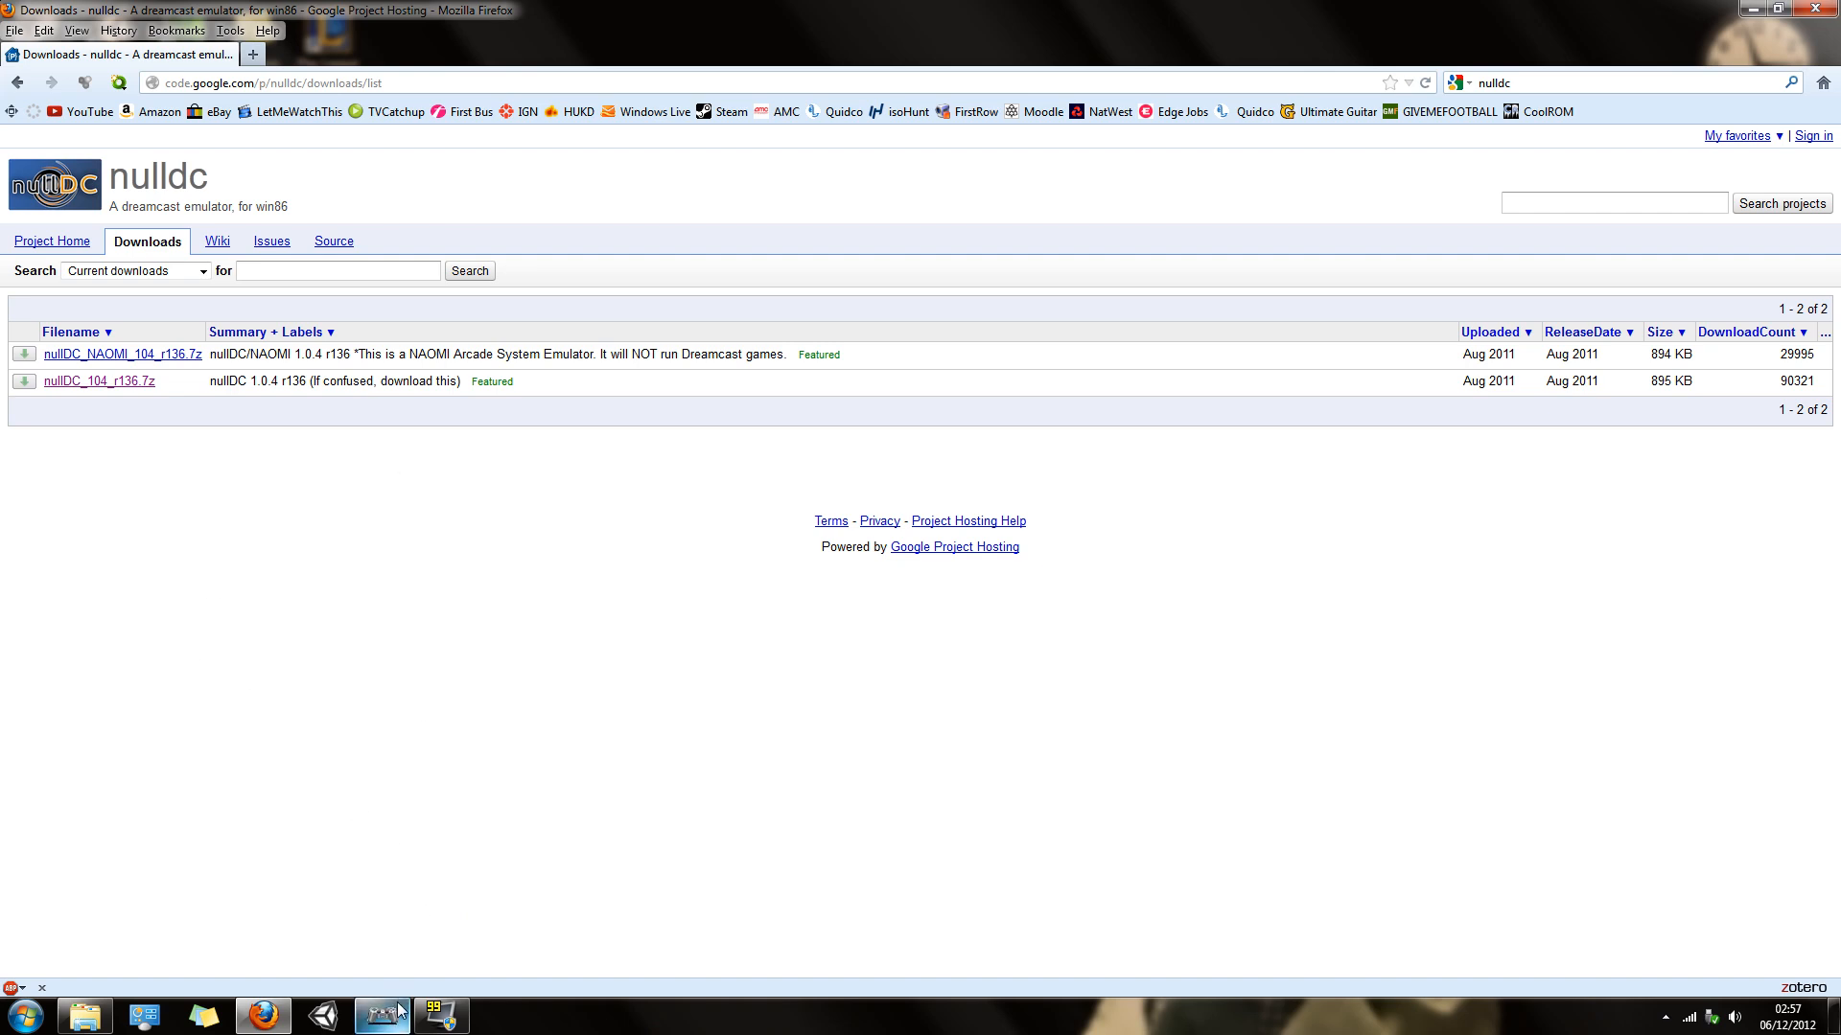
# - Set the DualShock 3 to Playstation 2 mode in the MotioninJoy Gamepad tool
pyautogui.click(380, 1016)
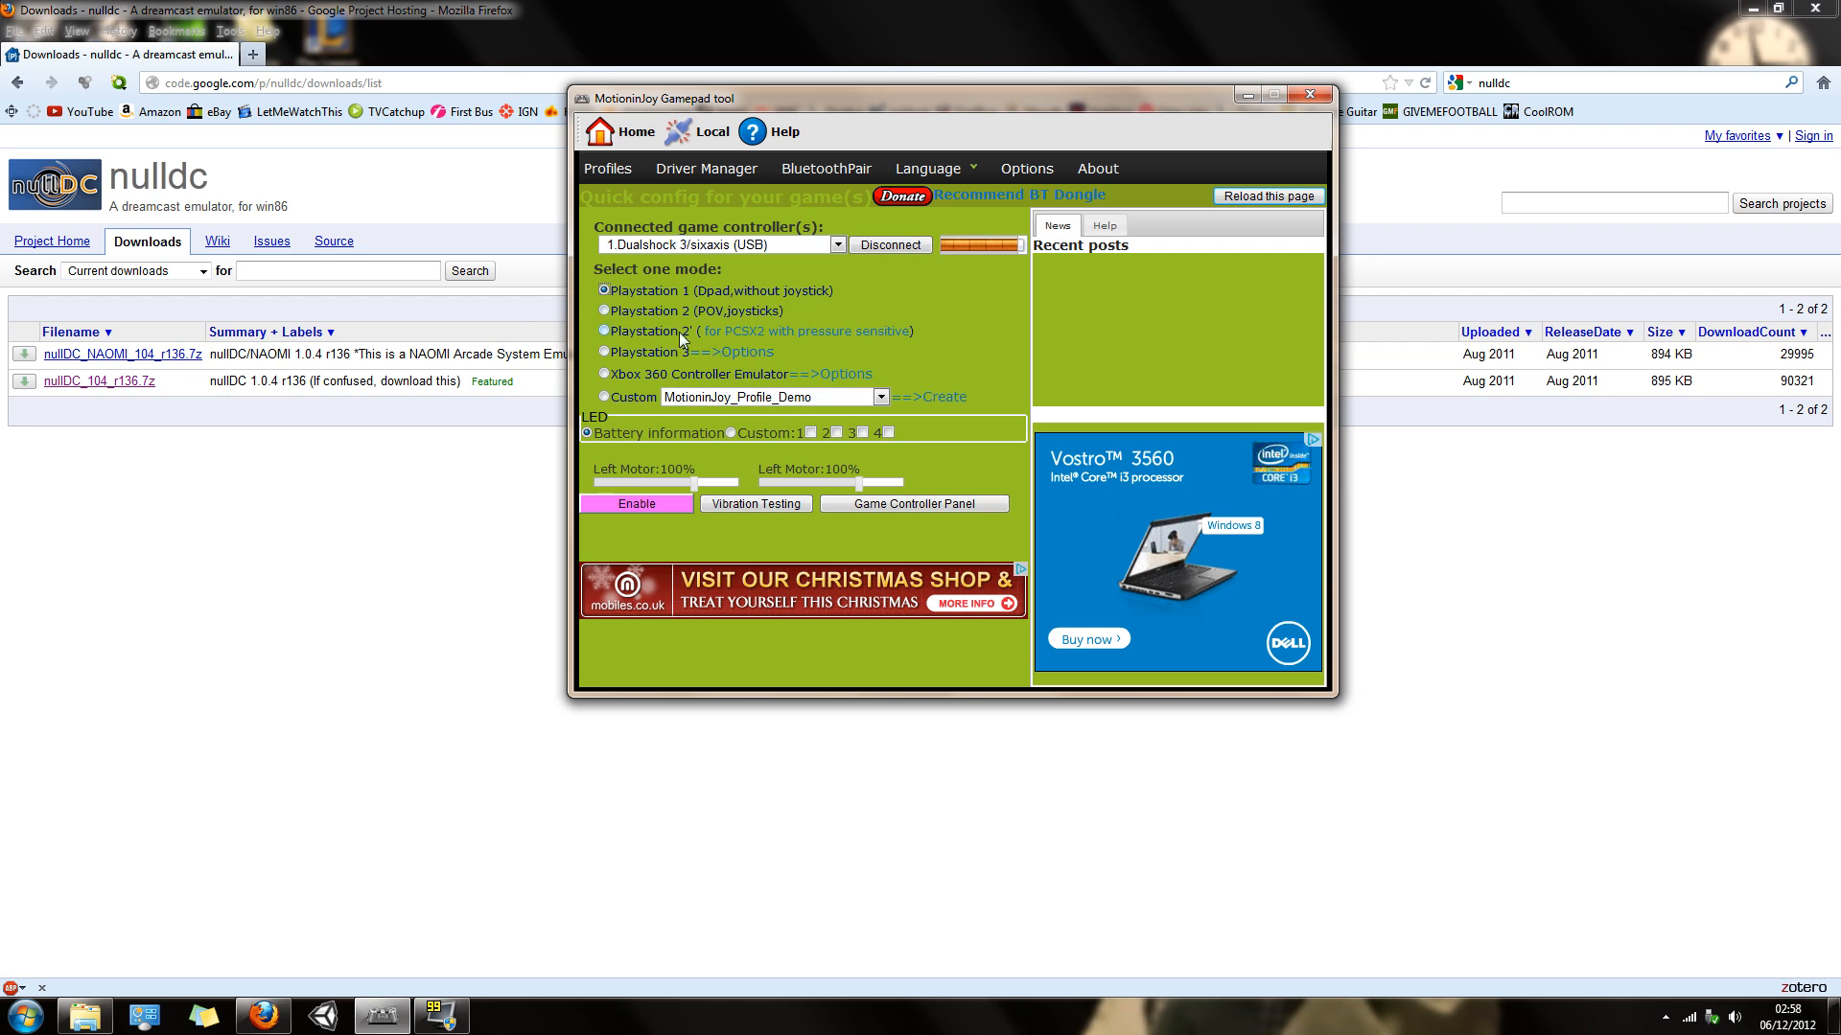
pyautogui.click(604, 332)
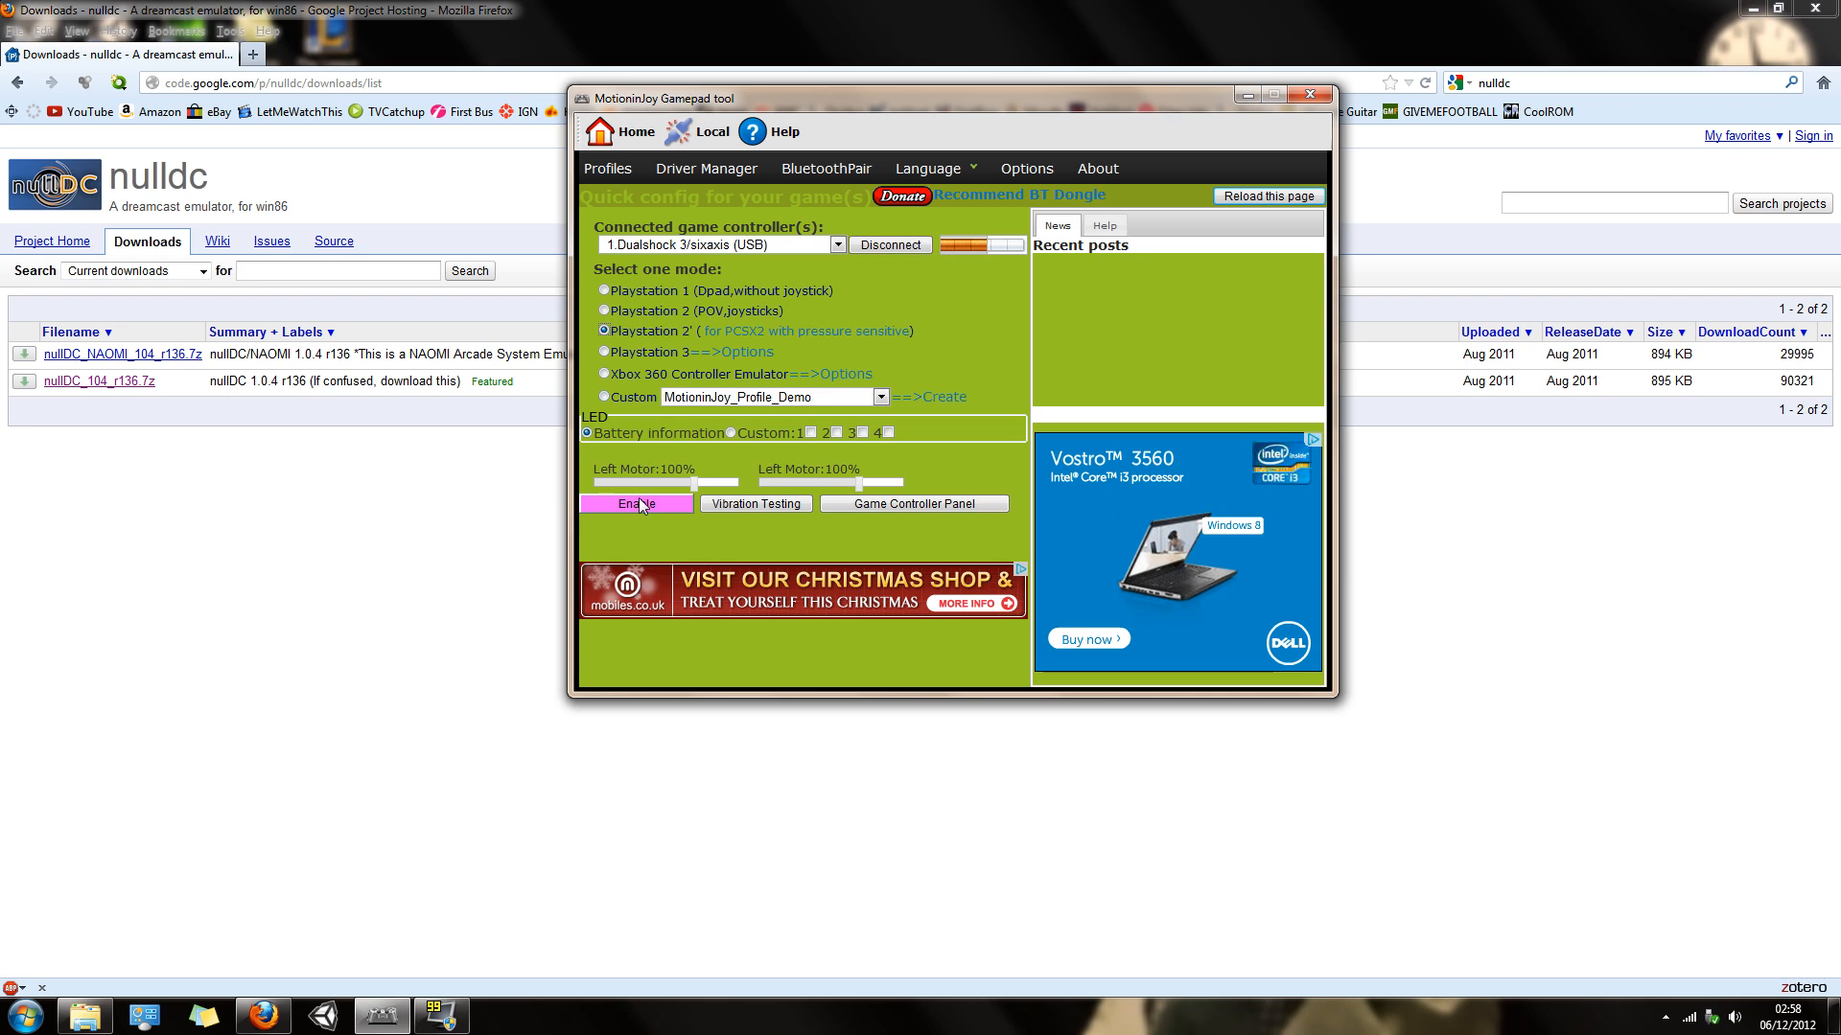
pyautogui.moveTo(756, 504)
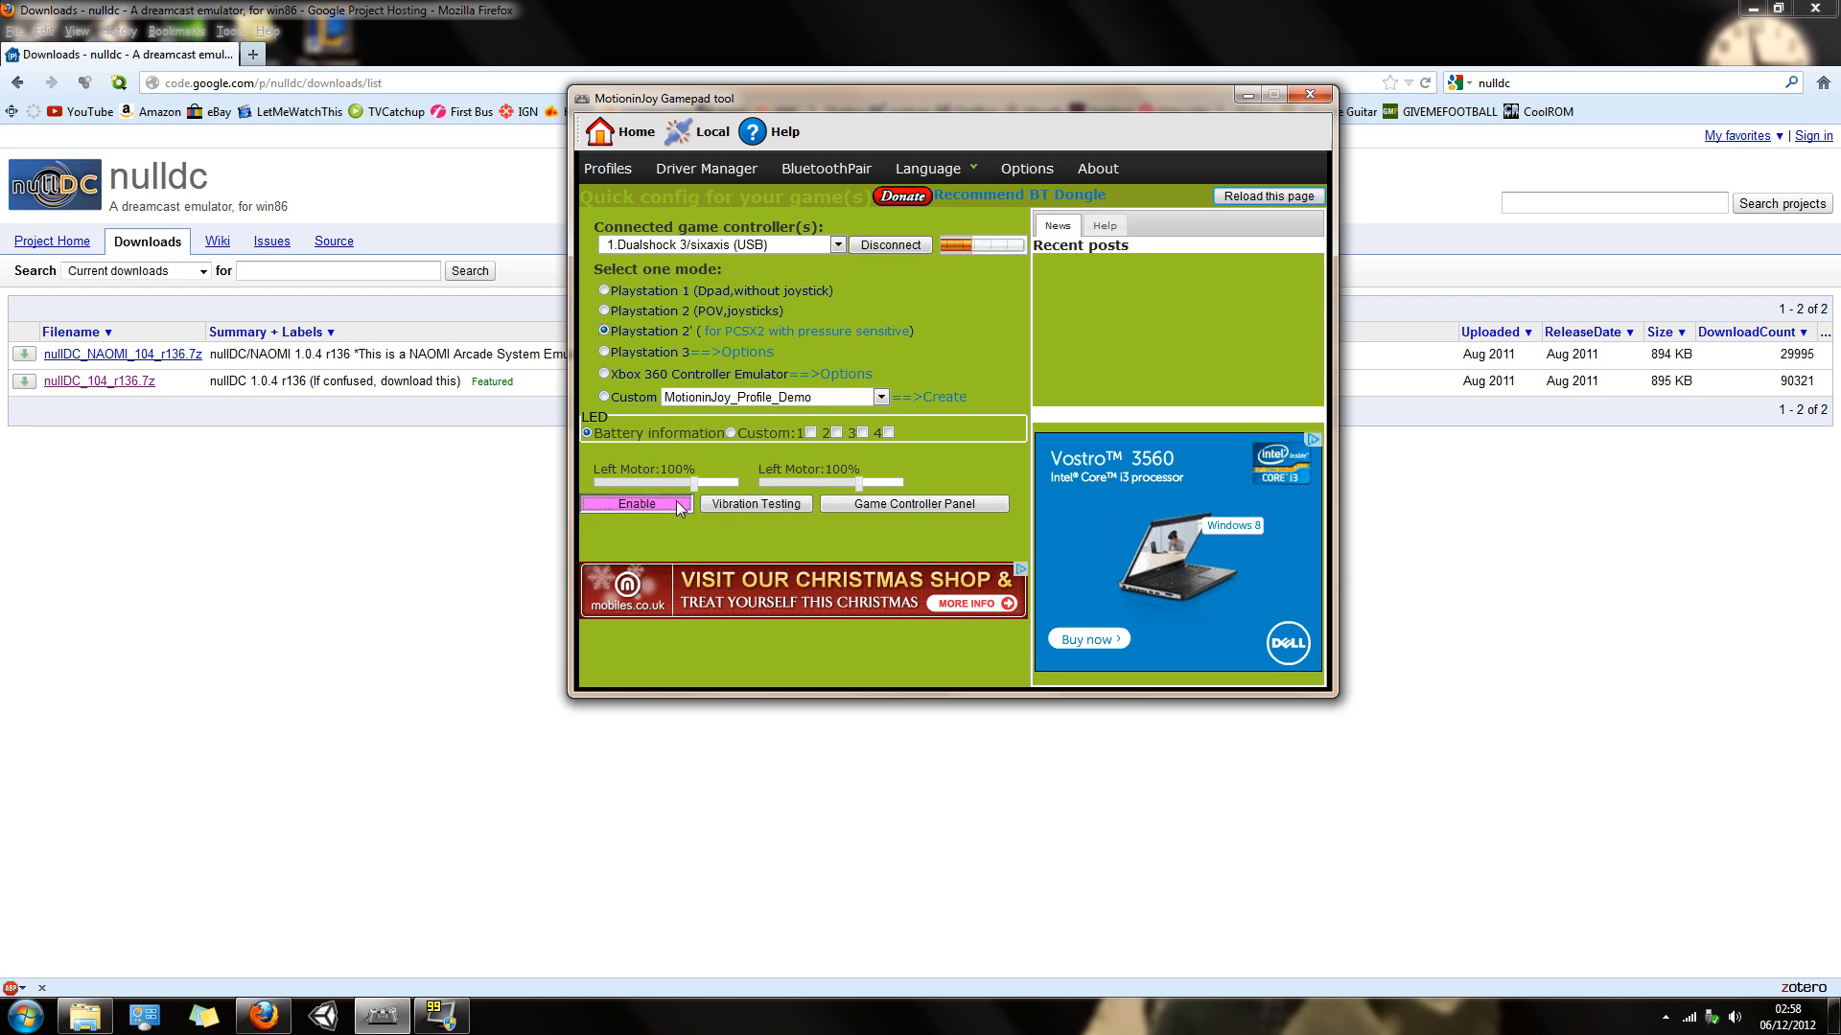
pyautogui.moveTo(866, 306)
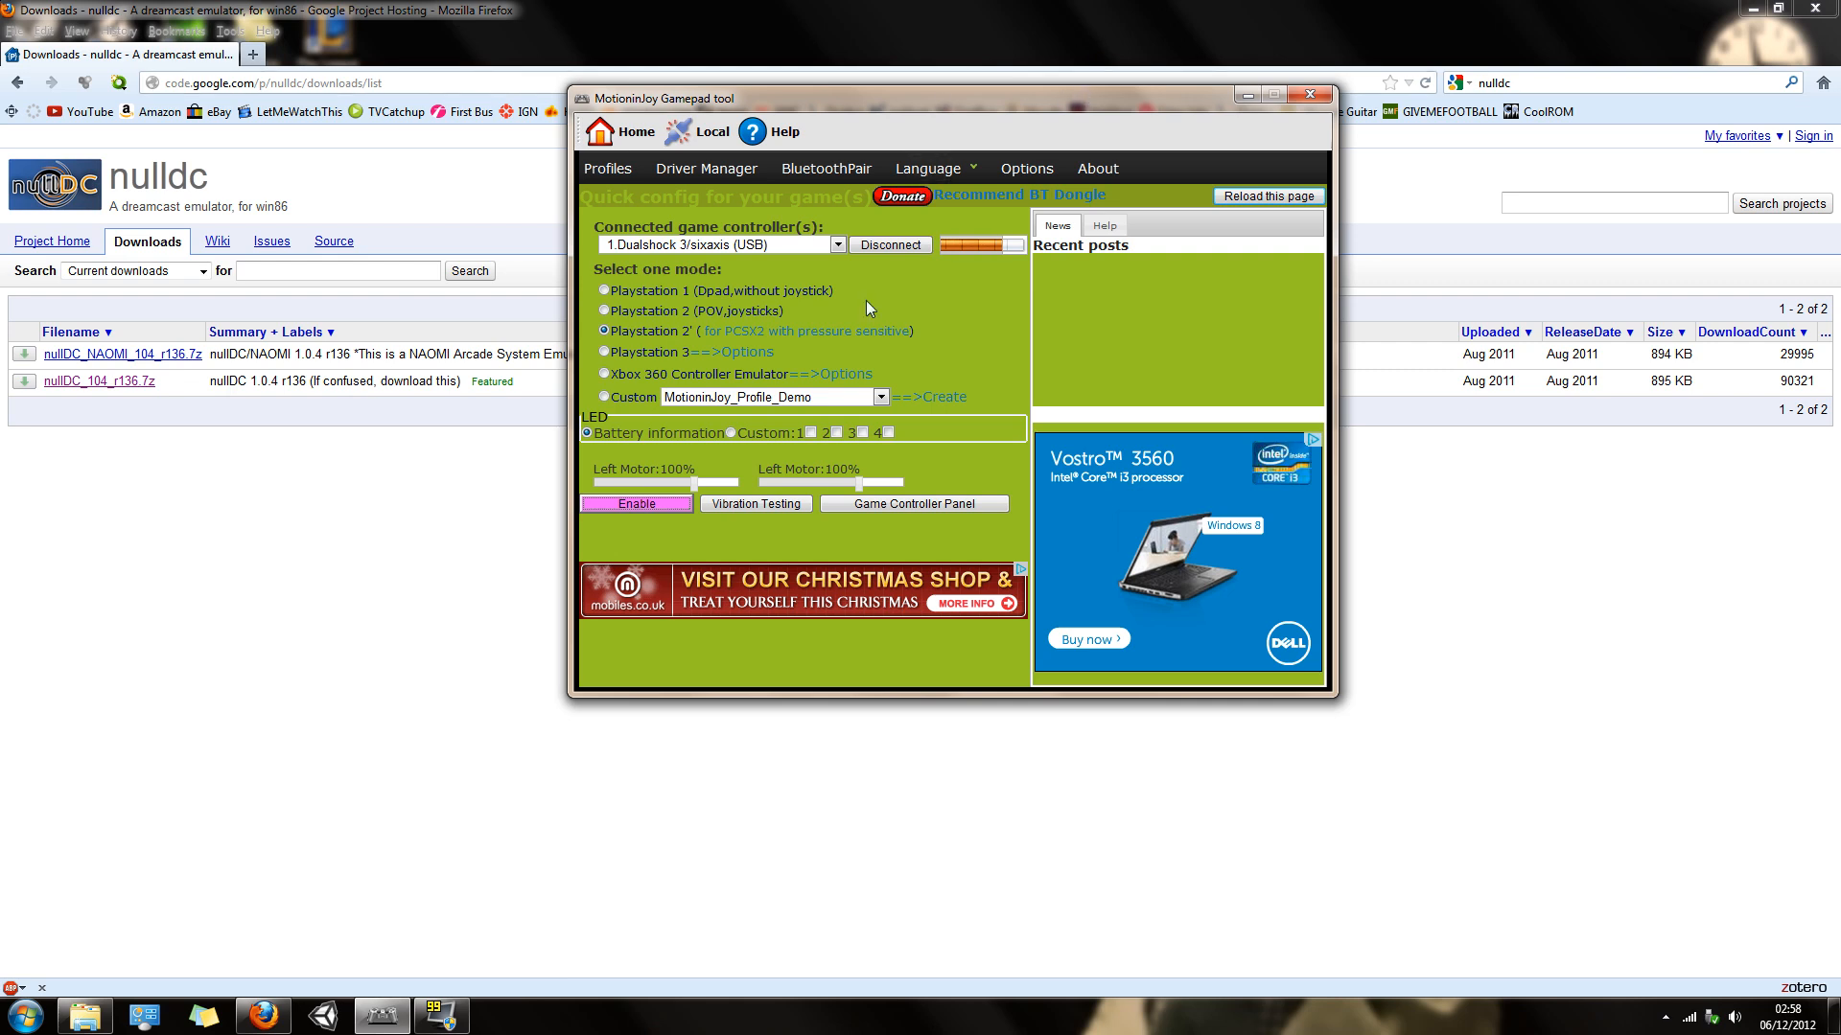
# - Launch nullDC from the Start menu search ('nu') and show its Options menu
pyautogui.click(13, 1014)
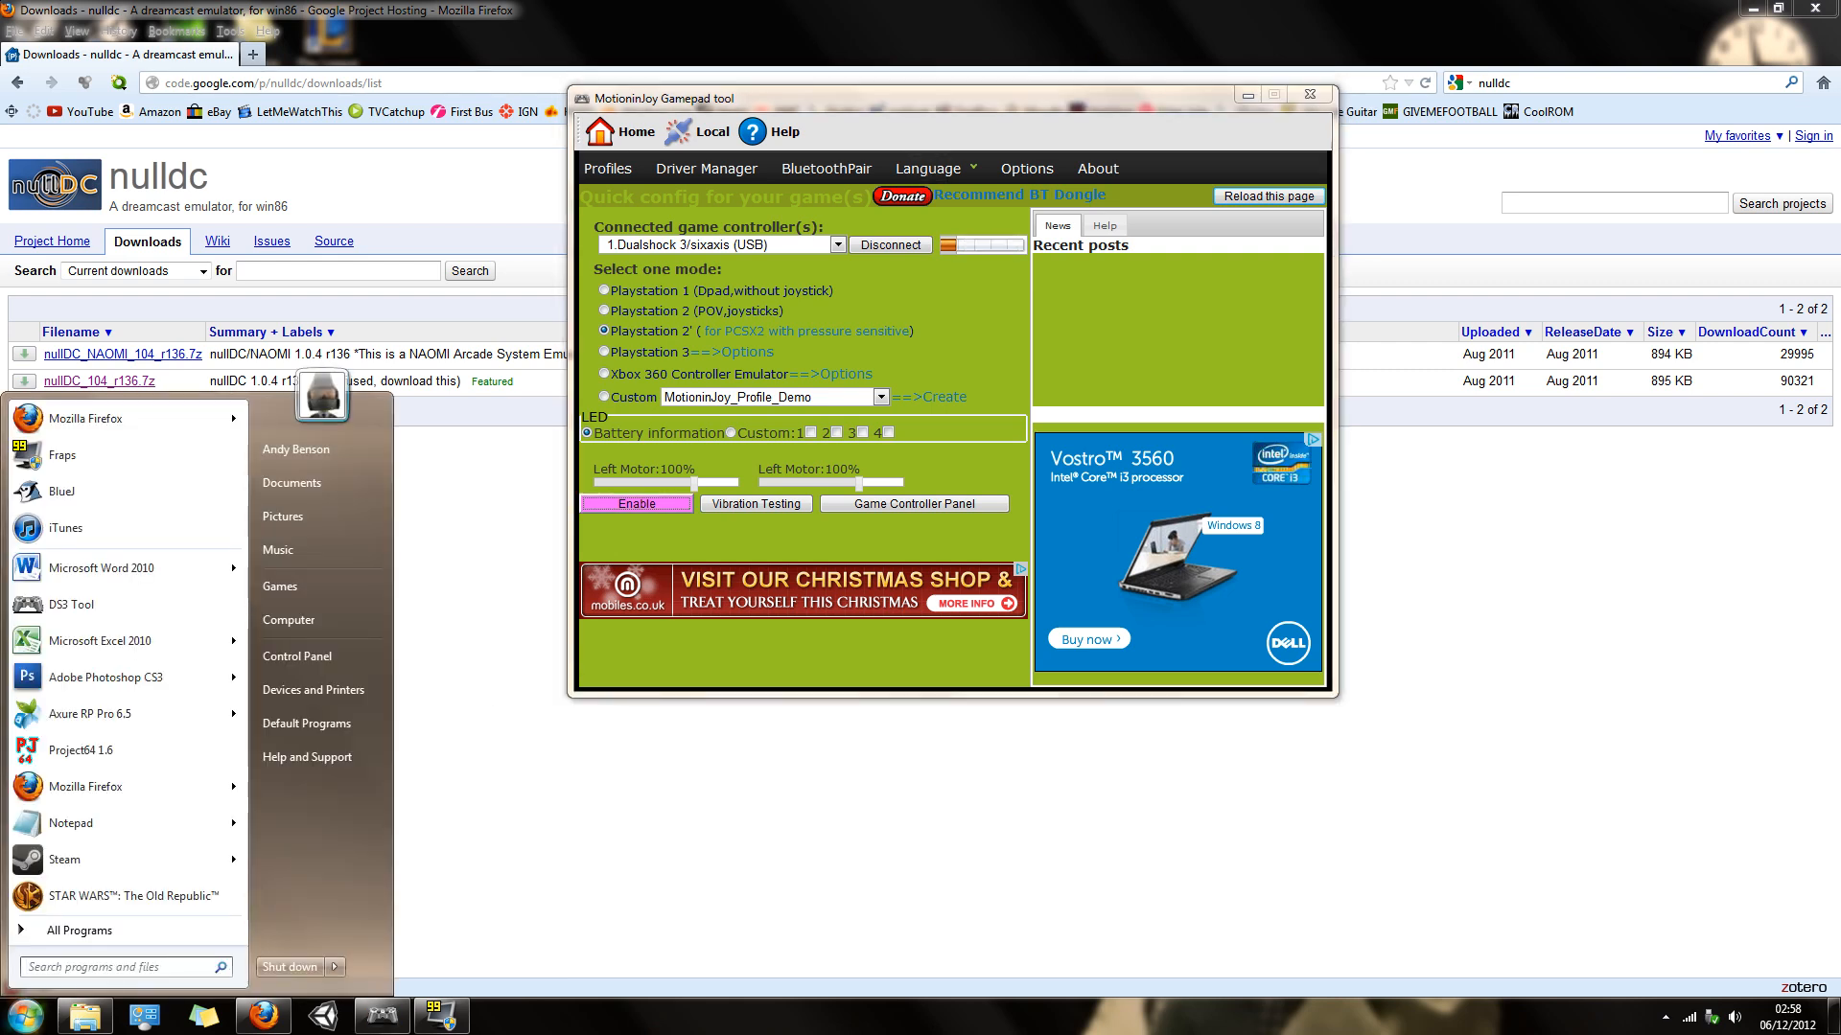
pyautogui.write('nu')
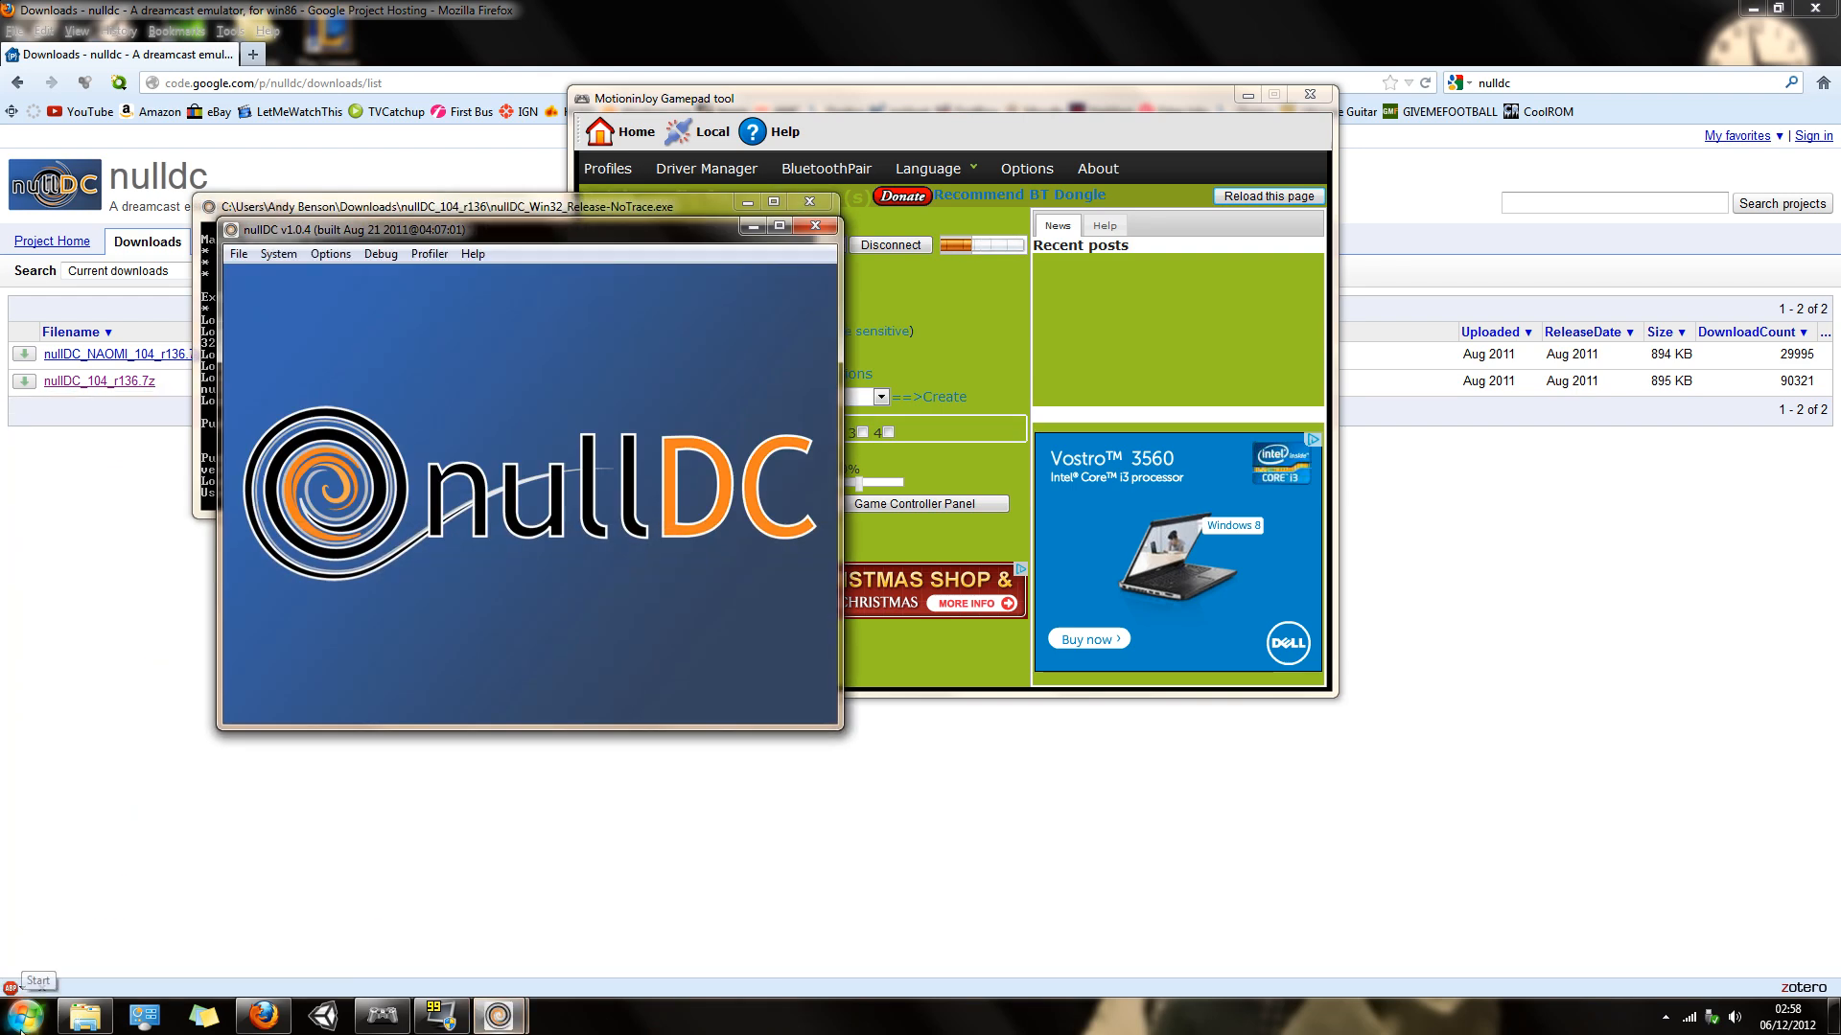
pyautogui.click(330, 253)
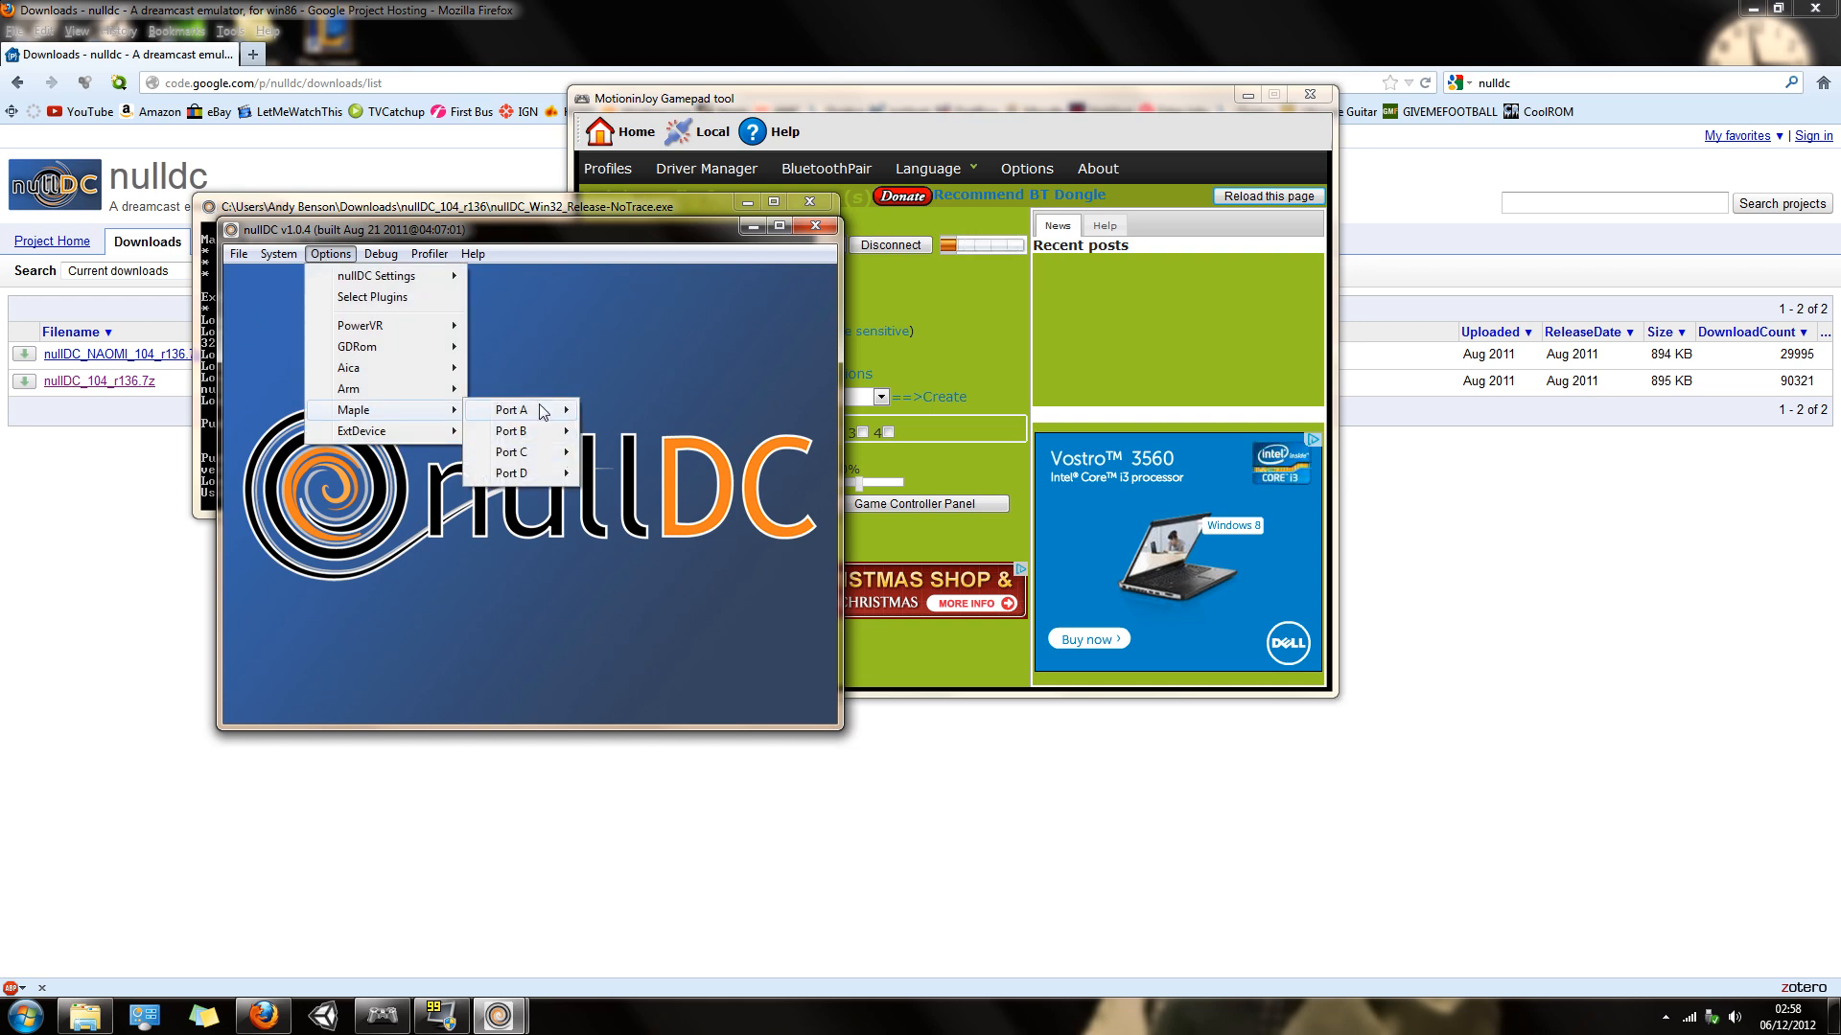
pyautogui.moveTo(376, 296)
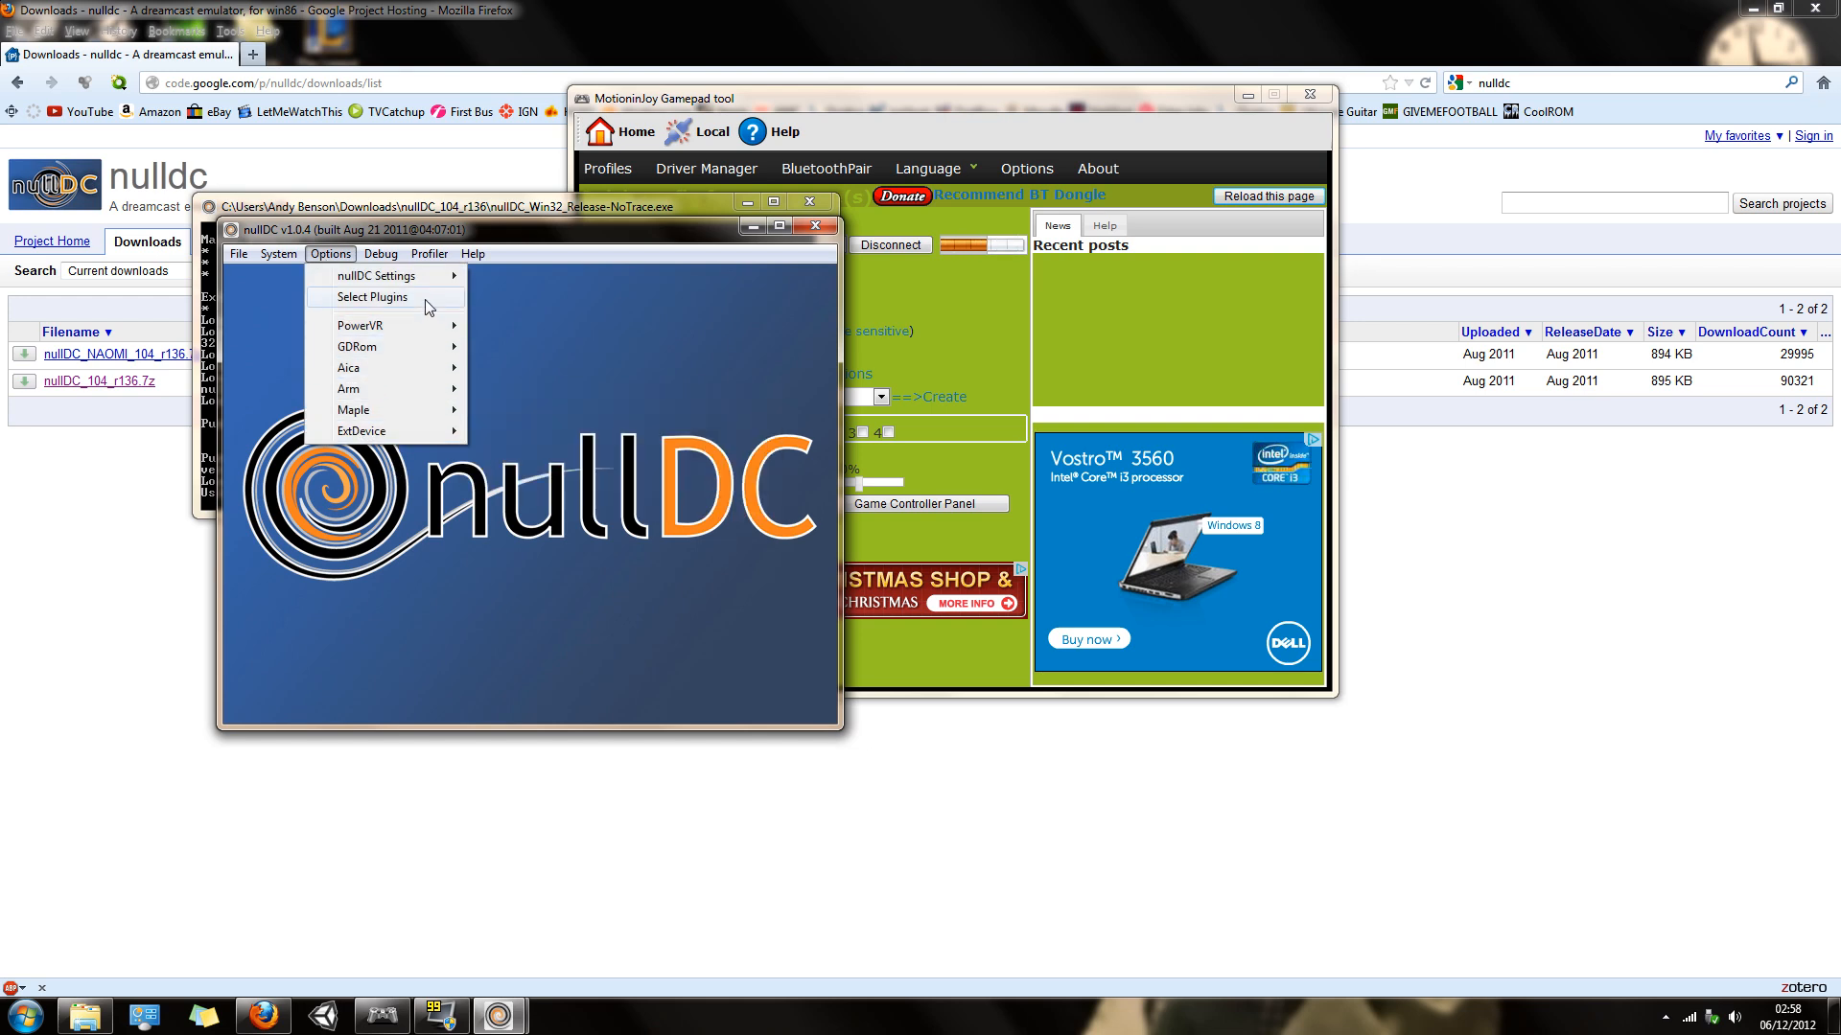
pyautogui.click(374, 295)
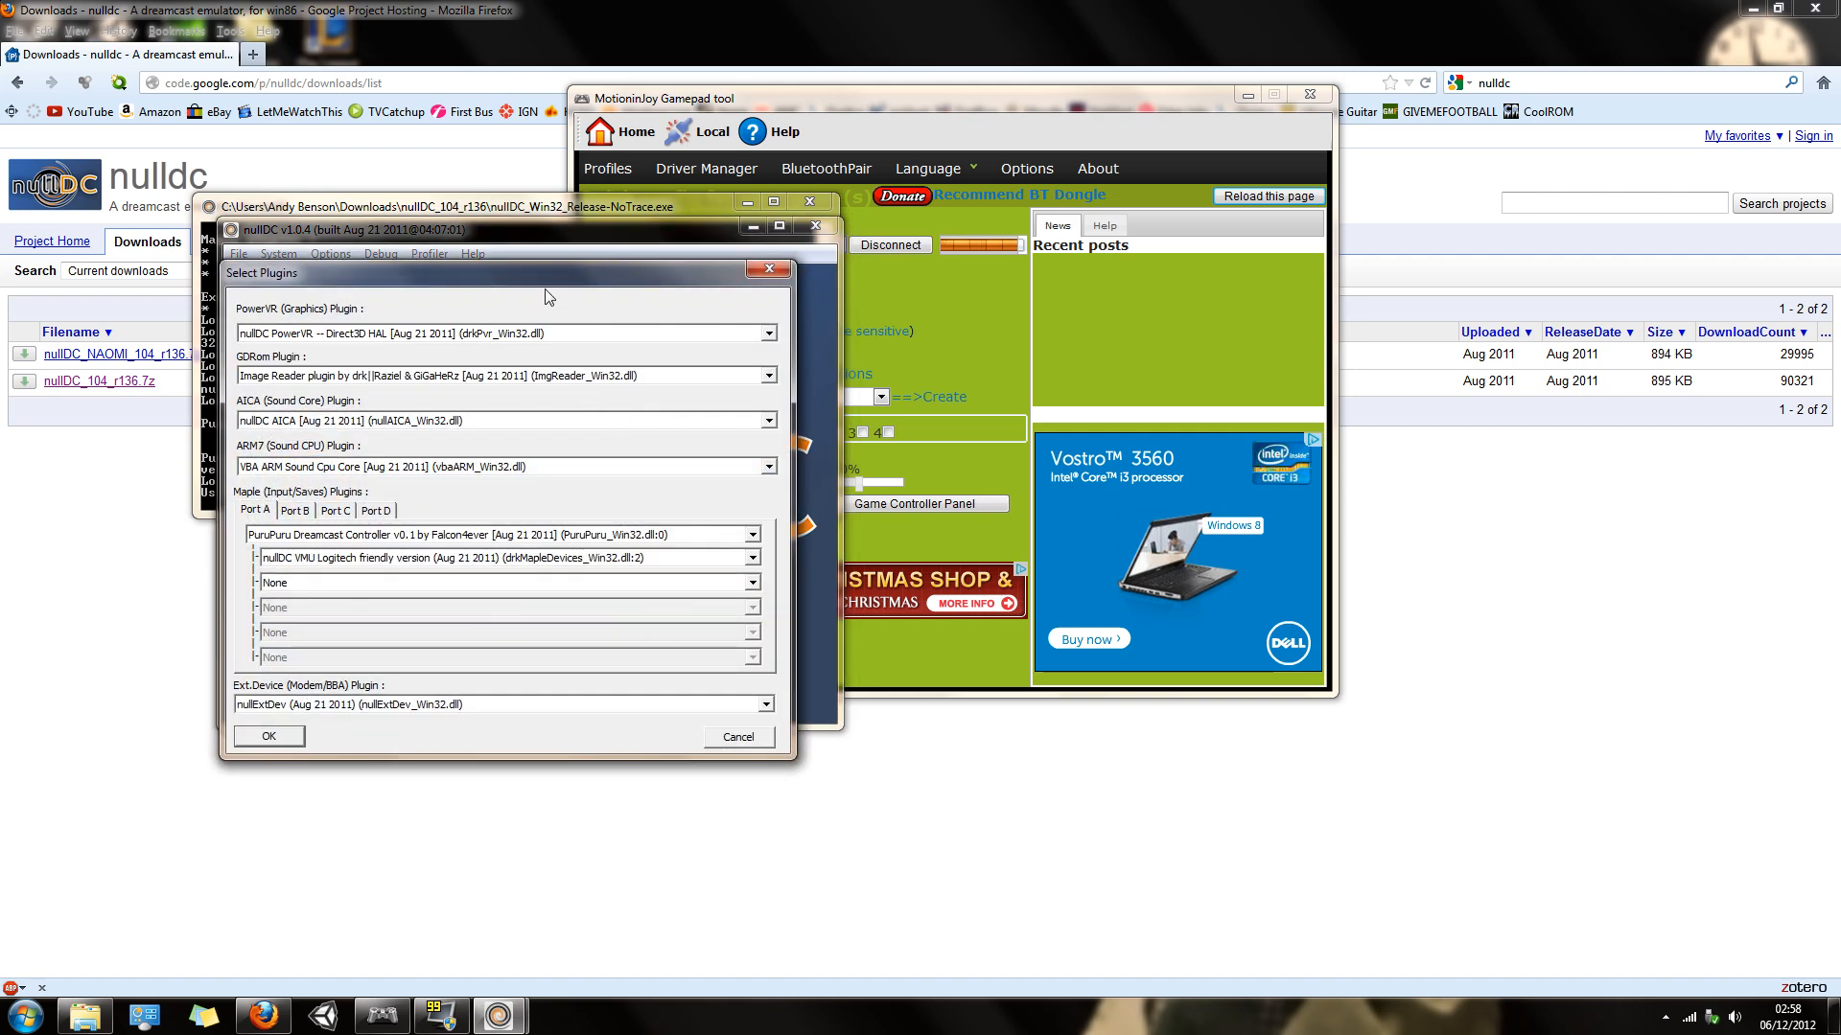
pyautogui.moveTo(504, 274); pyautogui.dragTo(515, 316)
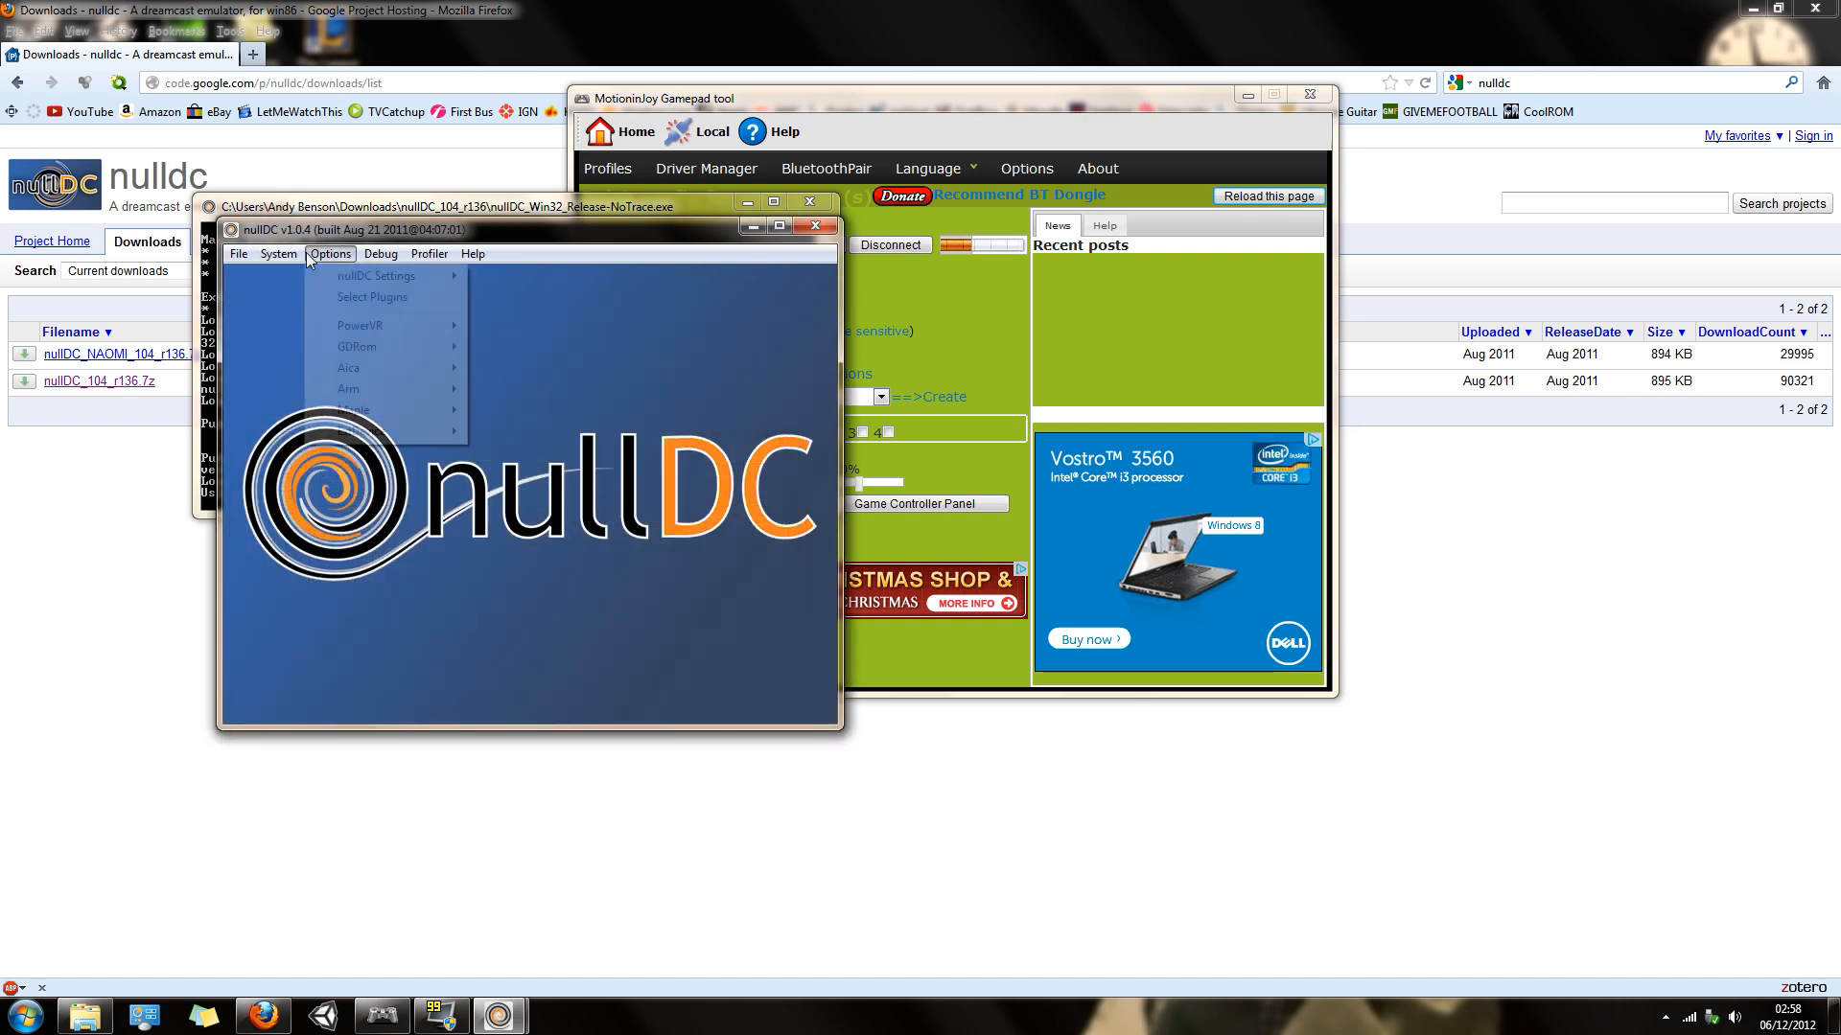
pyautogui.moveTo(353, 410)
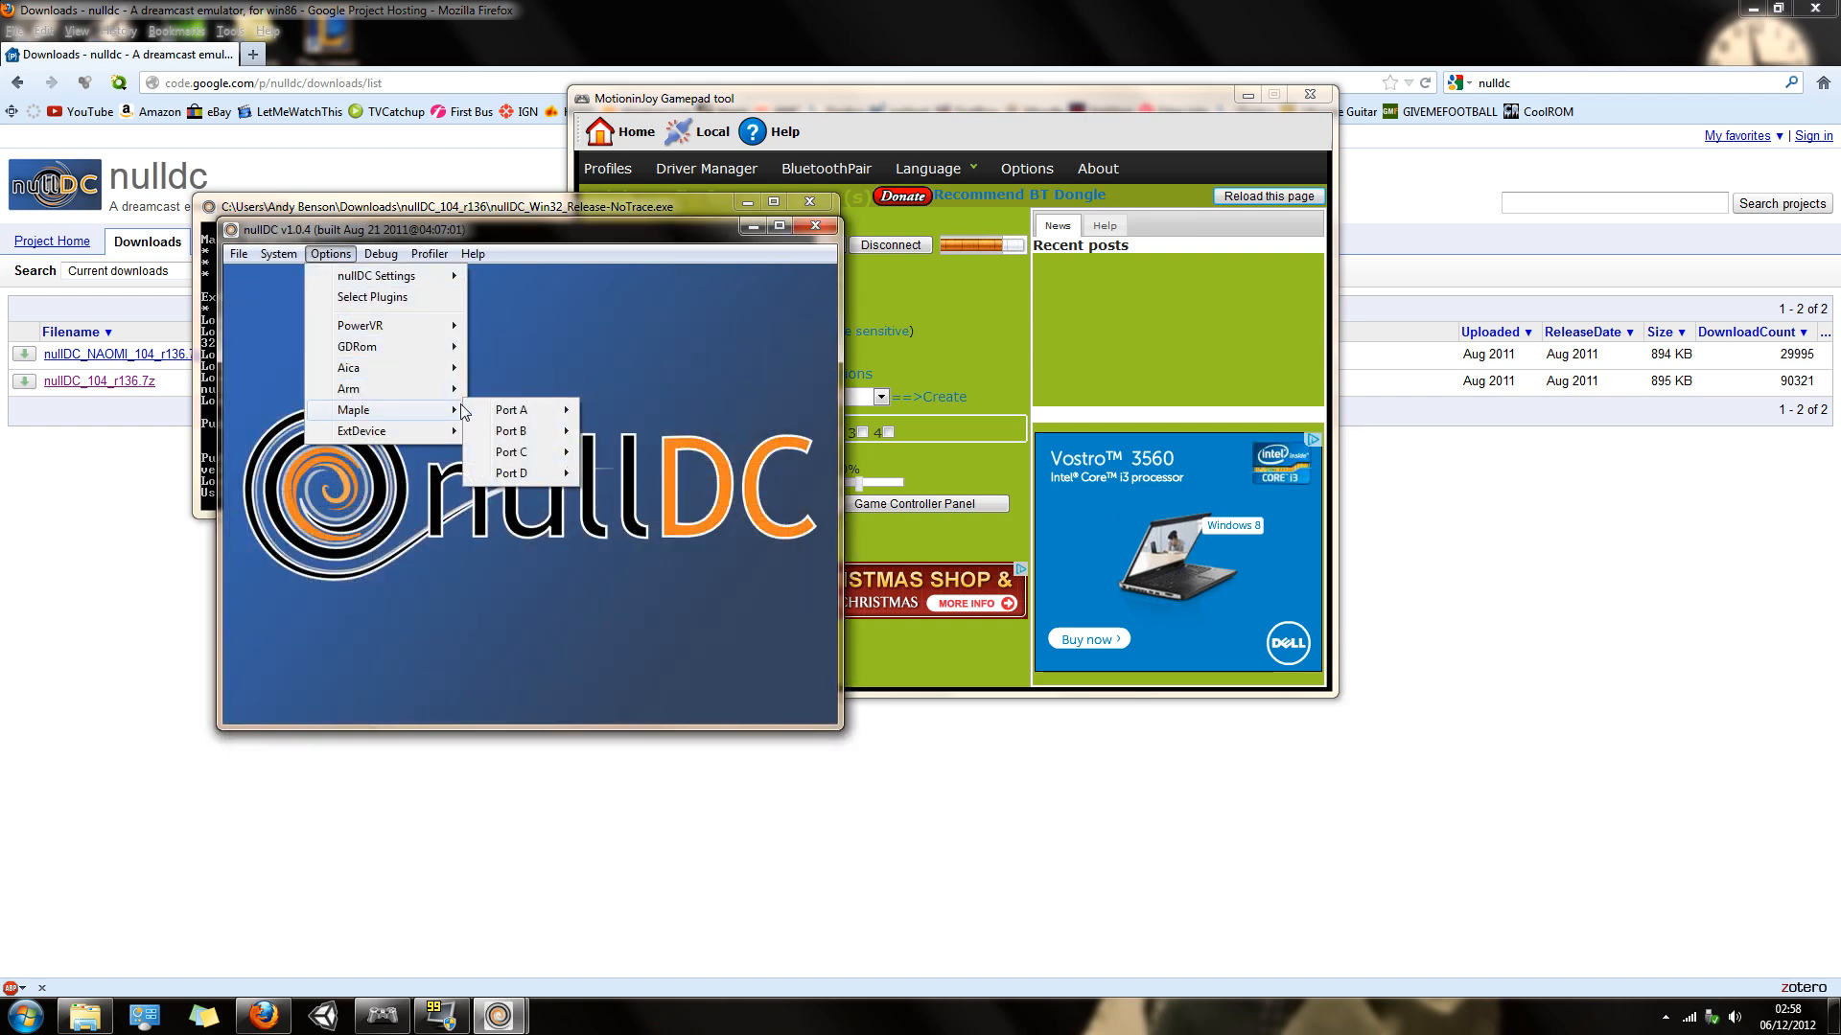
# - Reach the PuruPuru key configuration for Player 1 via Maple Port A
pyautogui.click(510, 411)
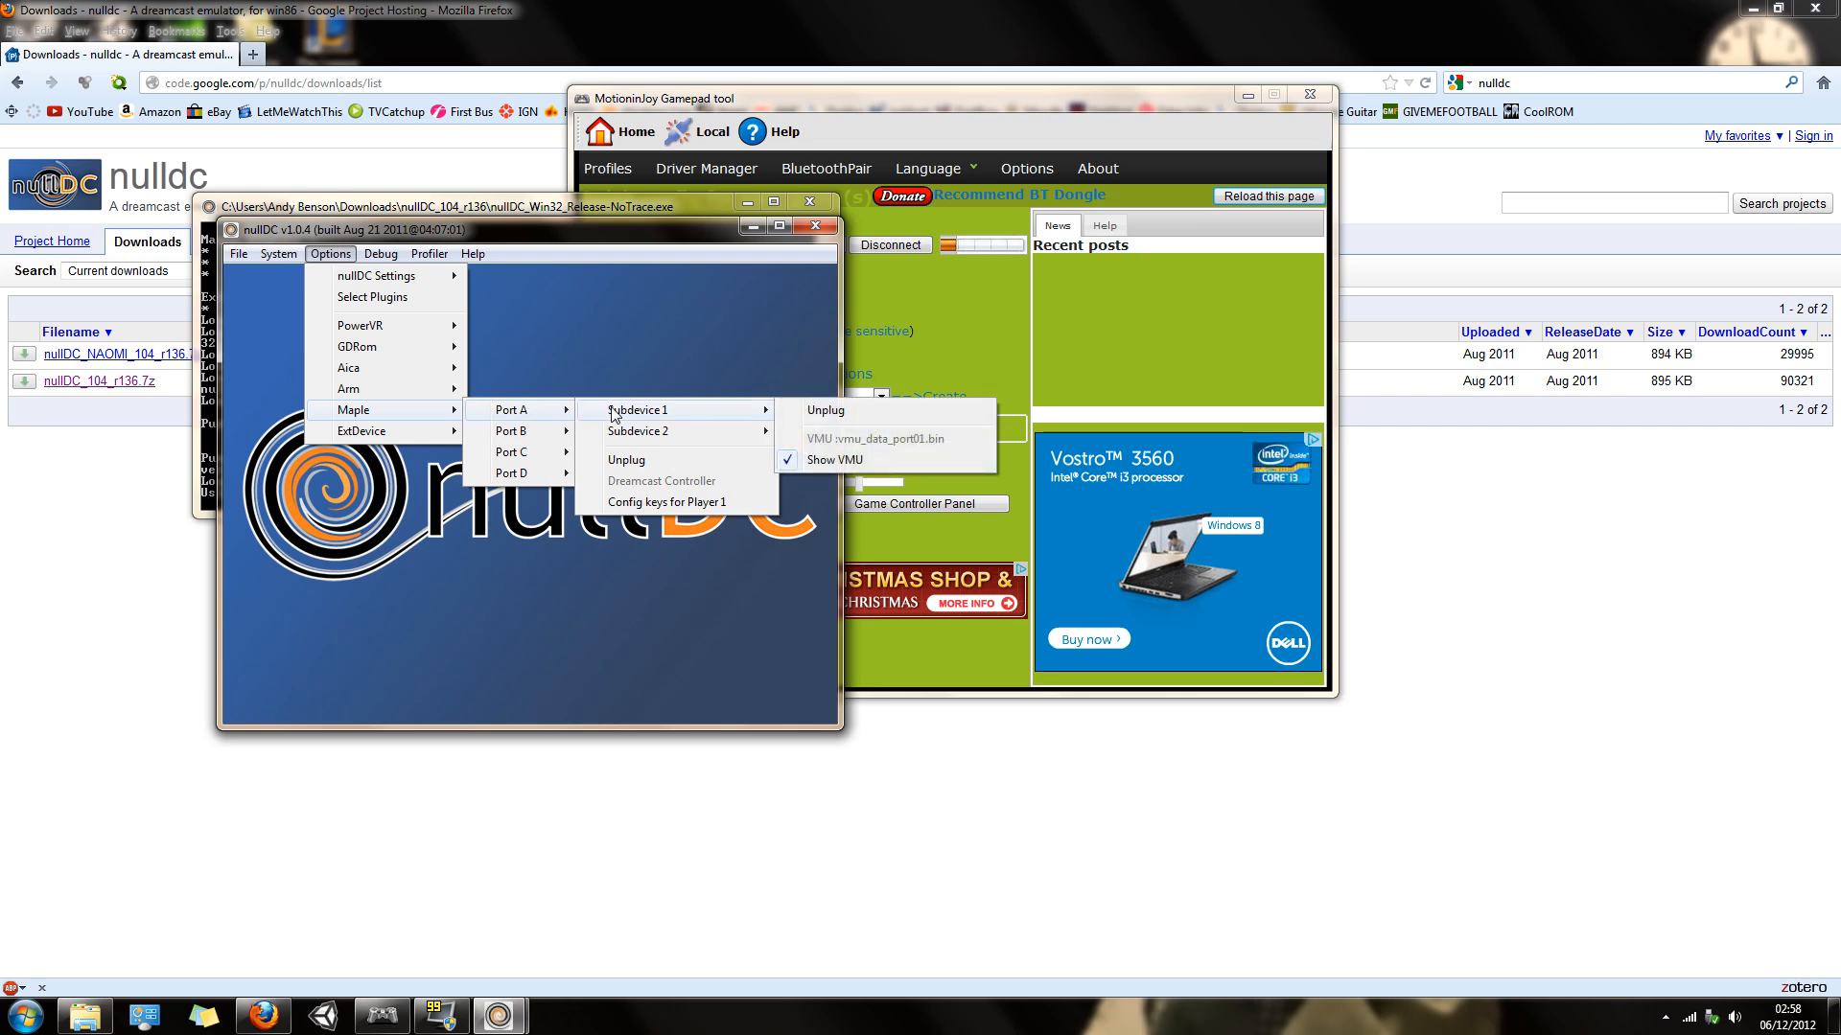
pyautogui.moveTo(709, 510)
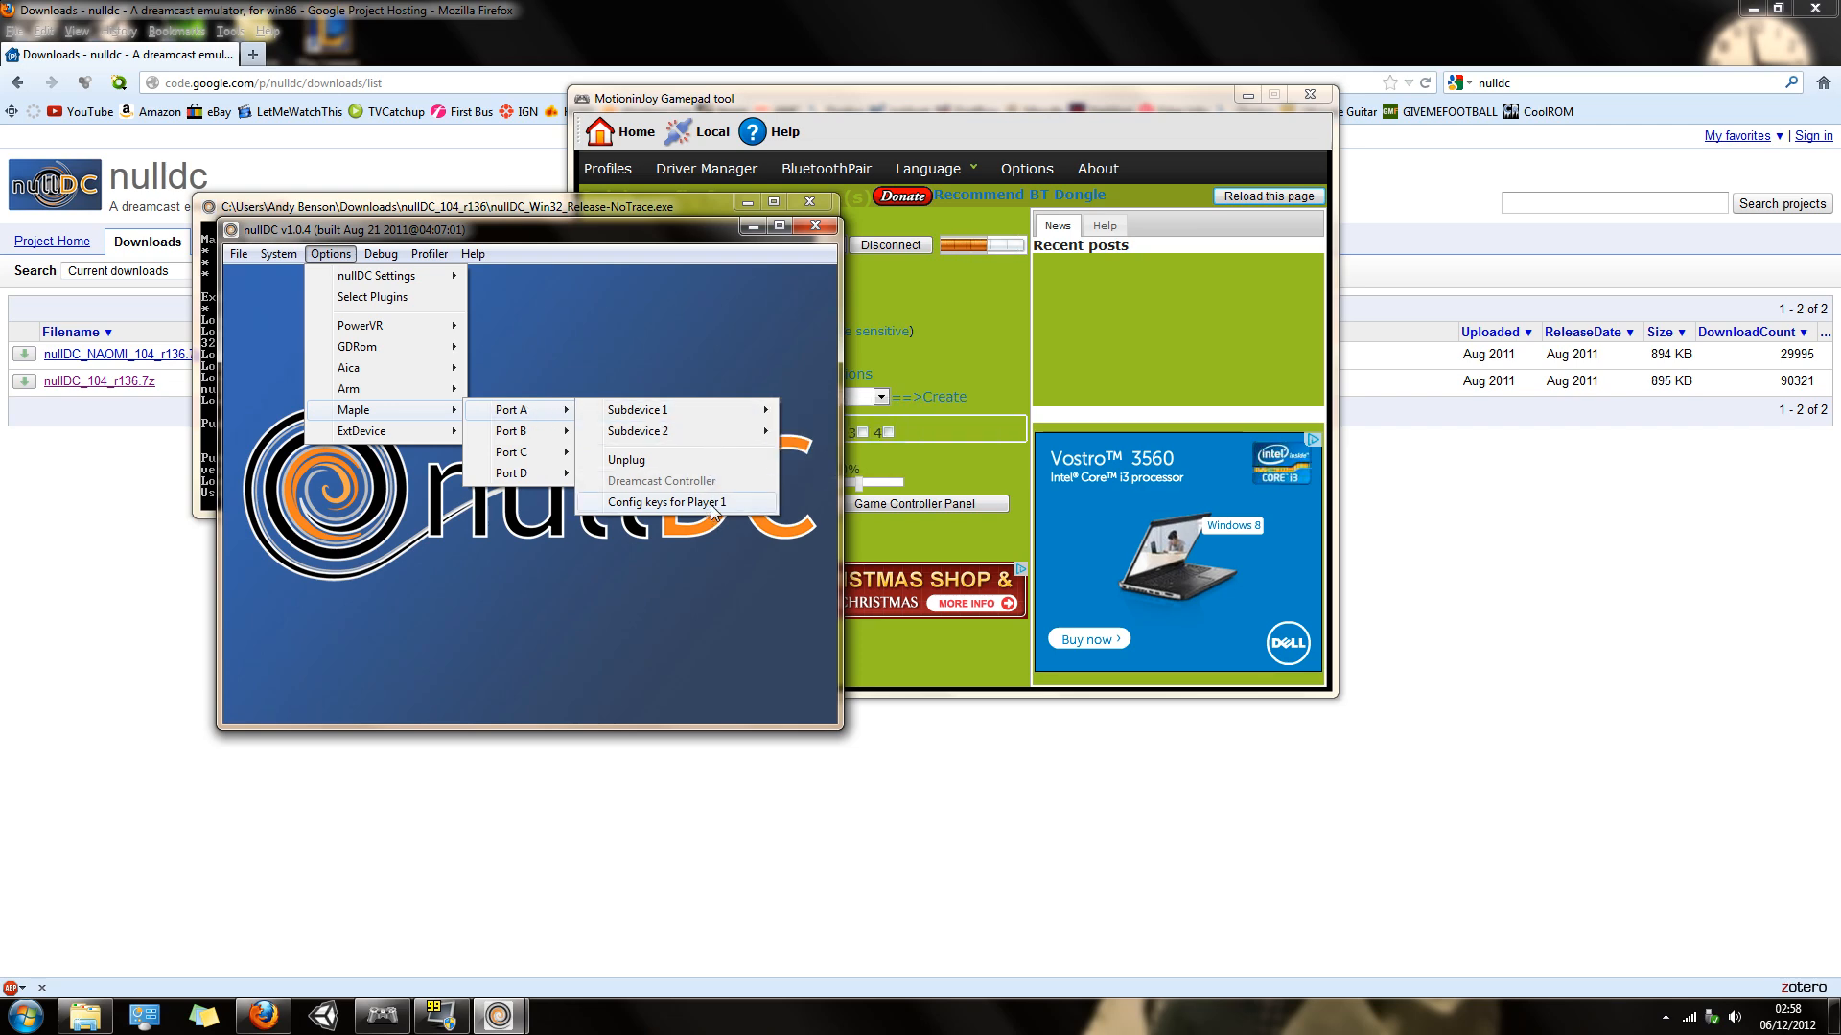
pyautogui.click(667, 501)
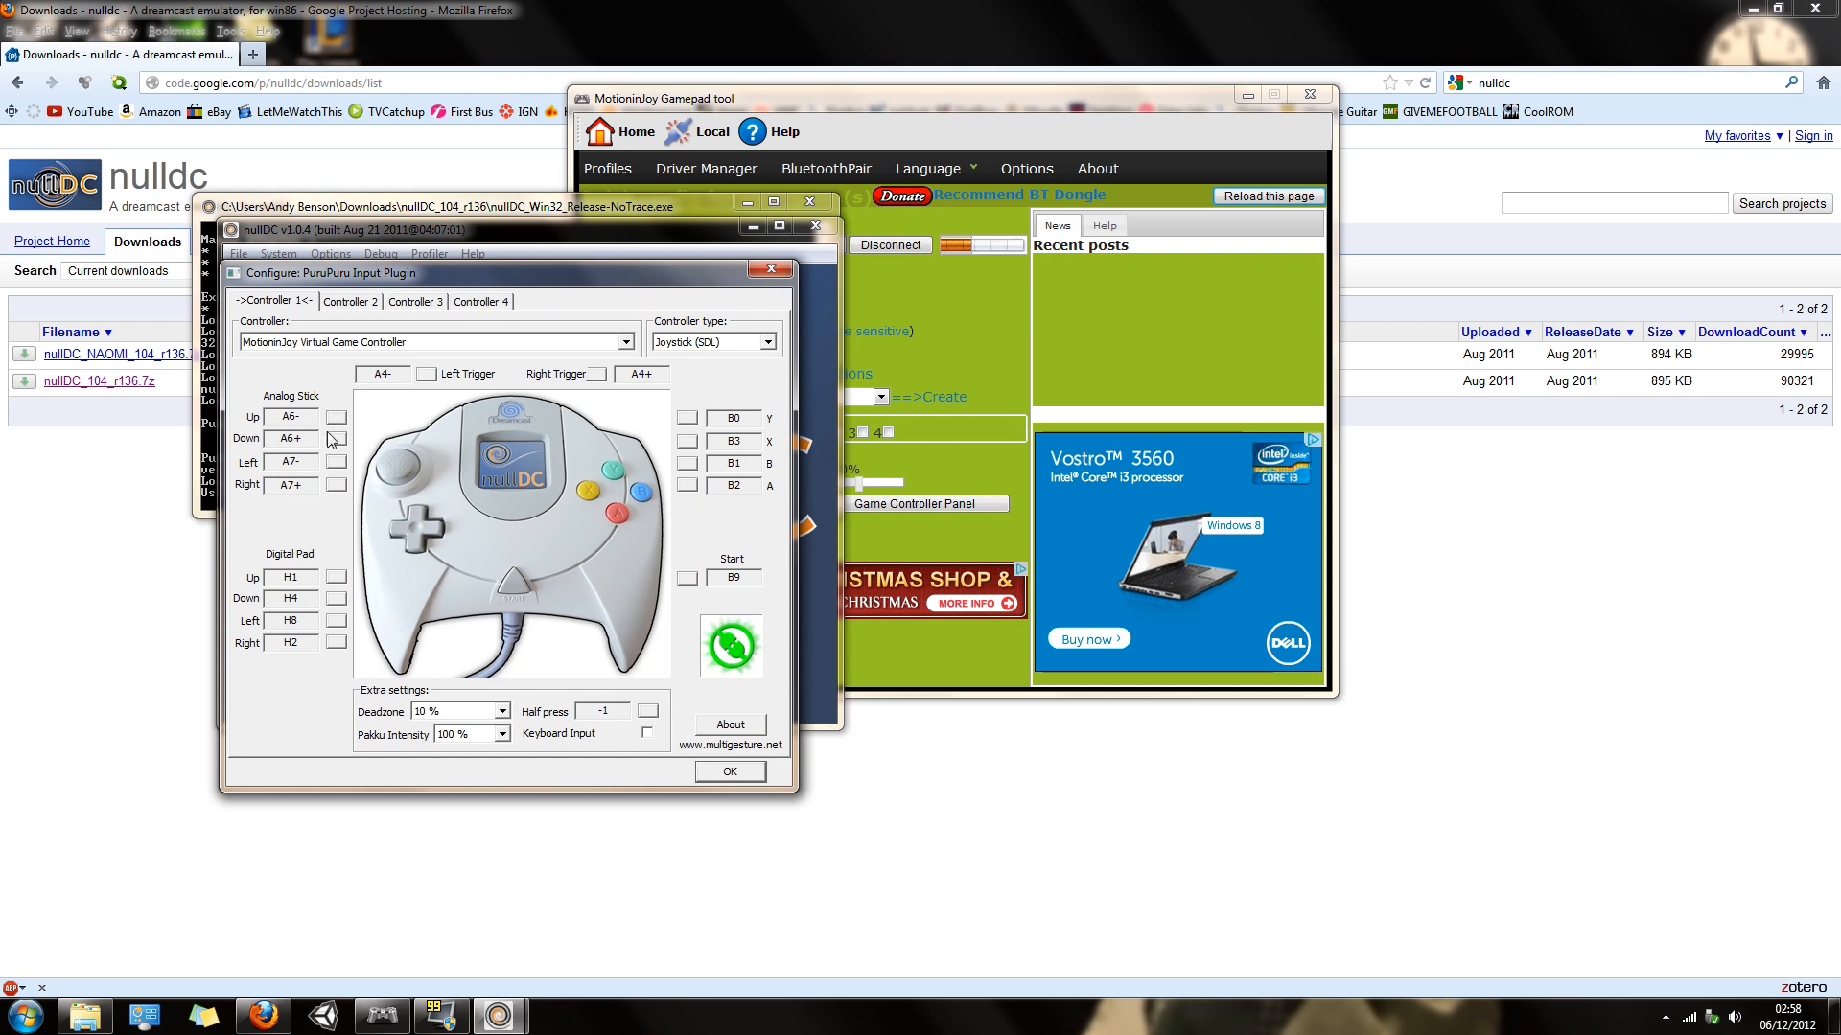
pyautogui.moveTo(874, 761)
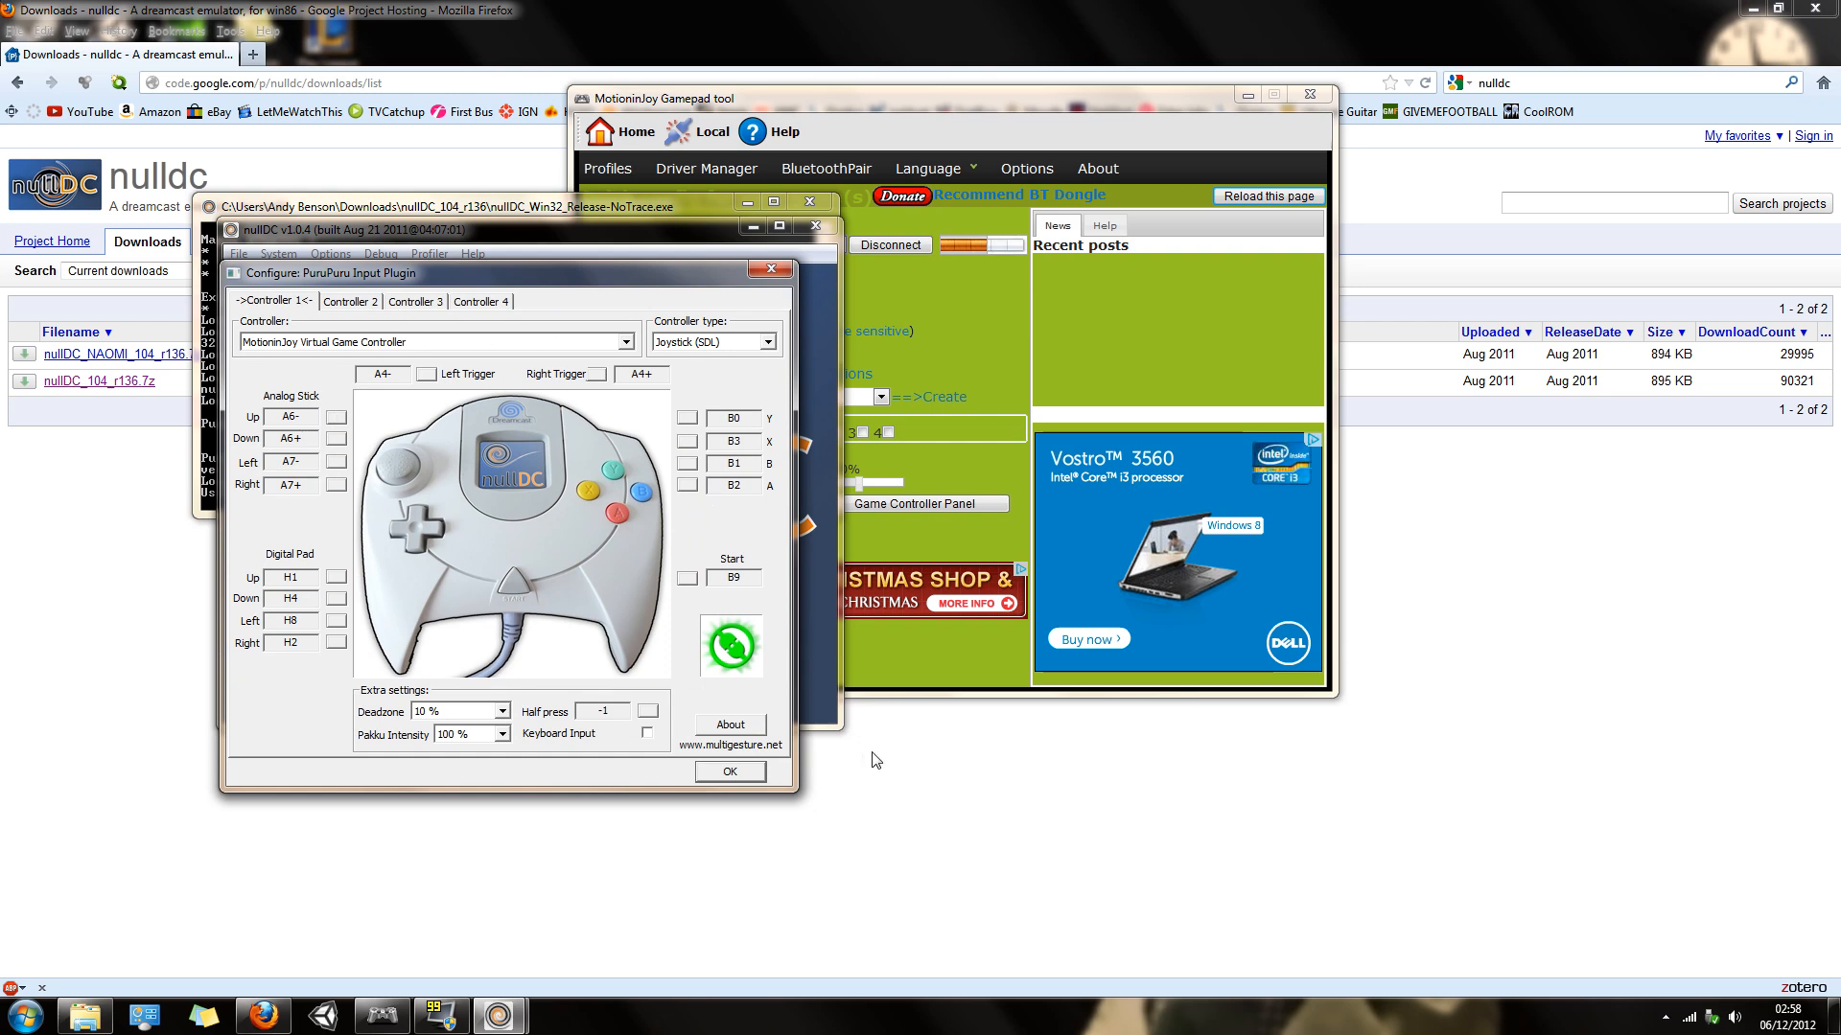
pyautogui.moveTo(312, 368)
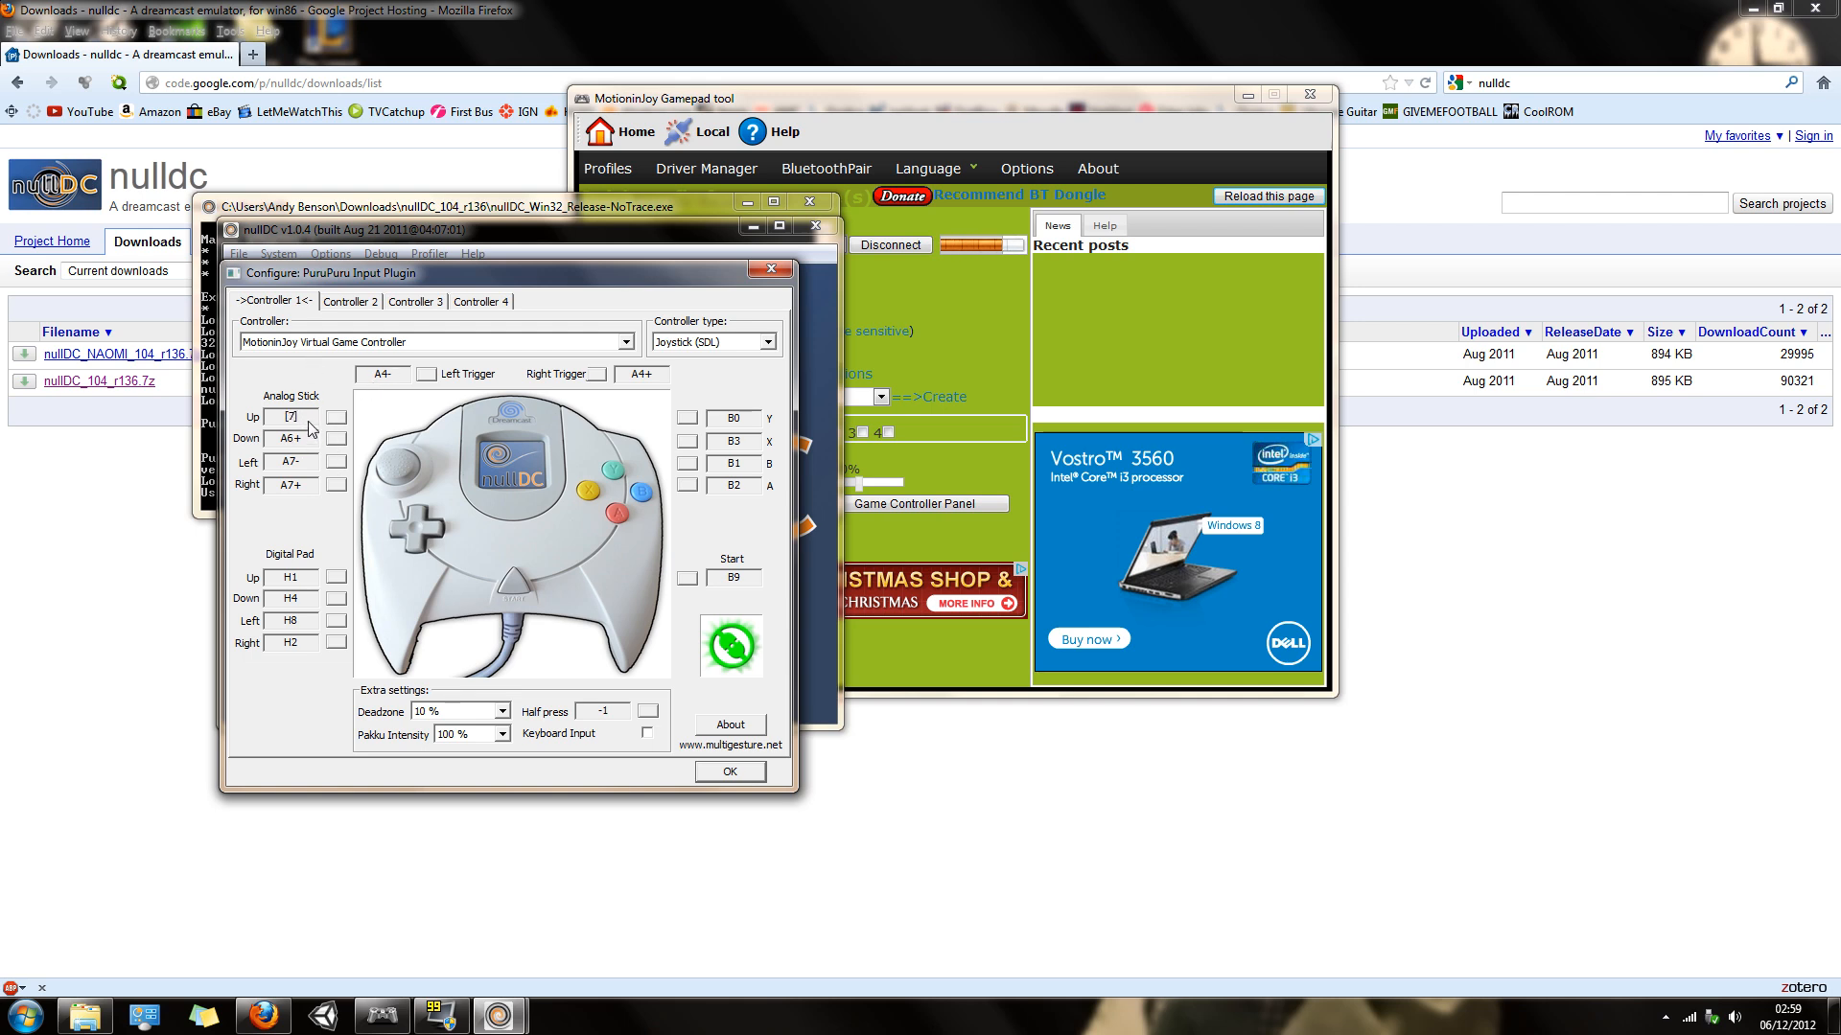
# - Map Player 1's analog stick to axes A6-, A6+, A7-, A7+
pyautogui.click(291, 418)
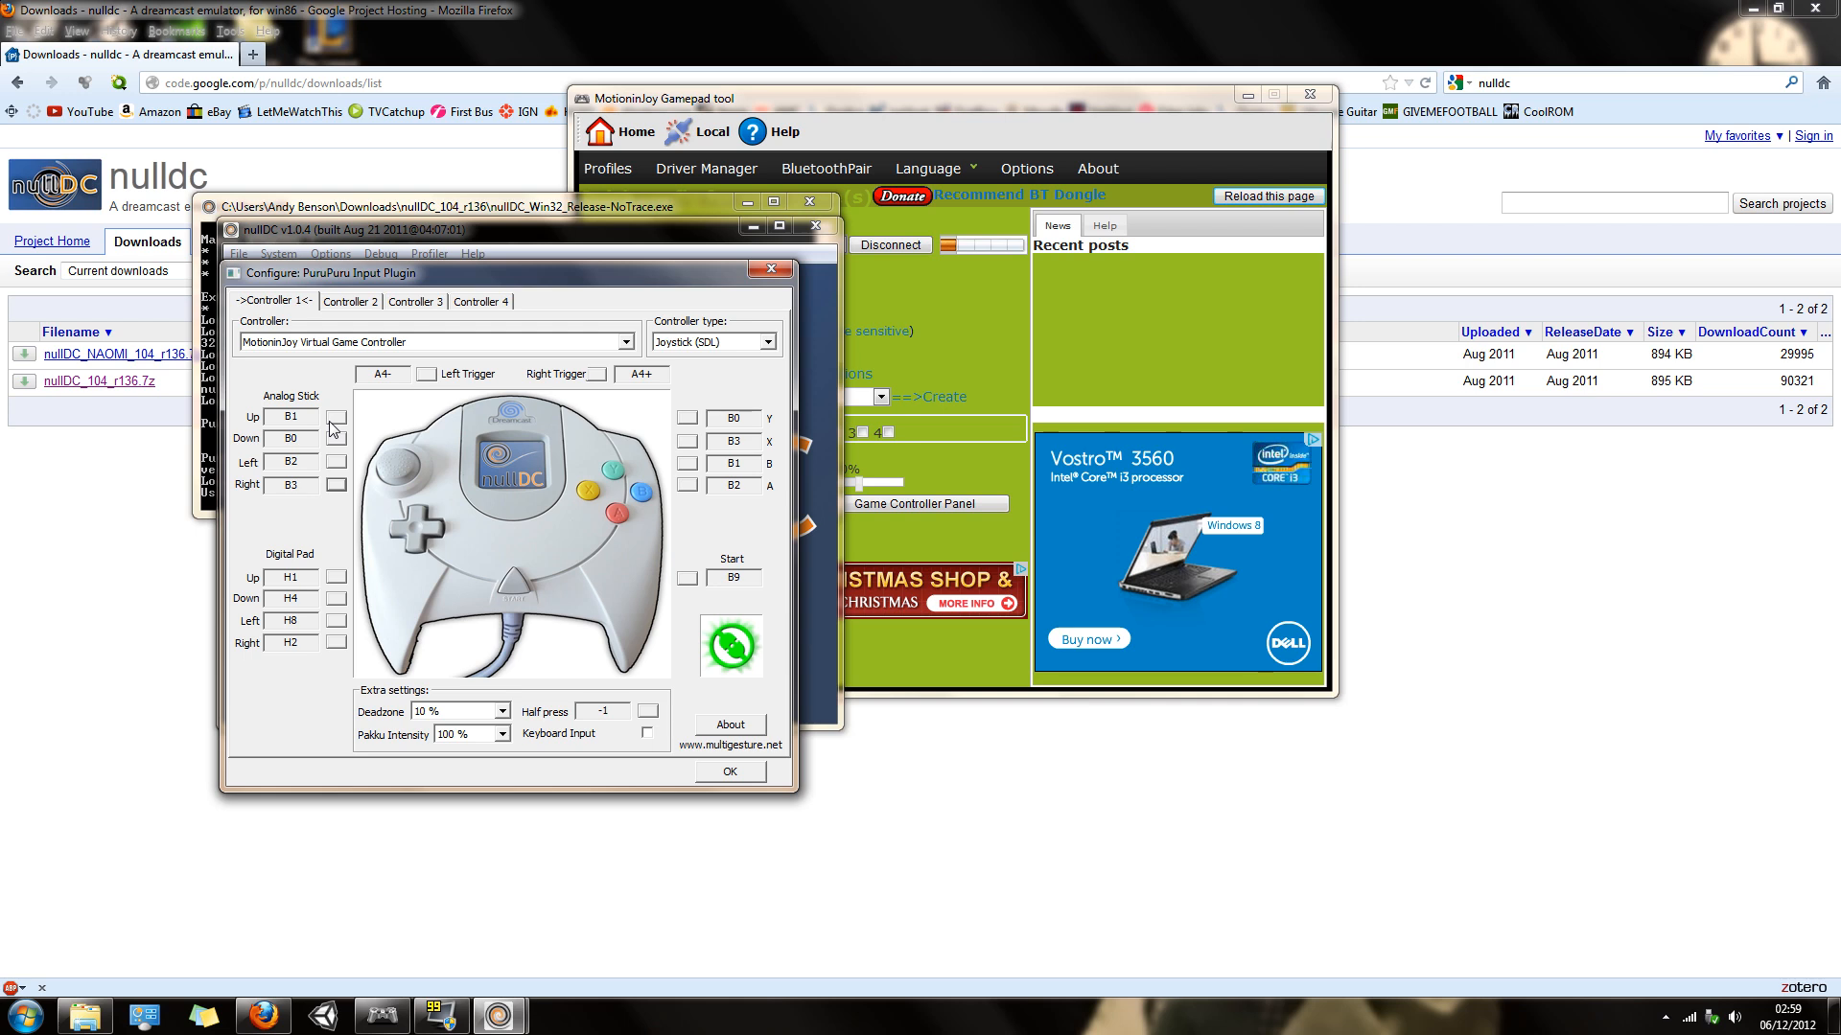
pyautogui.click(336, 416)
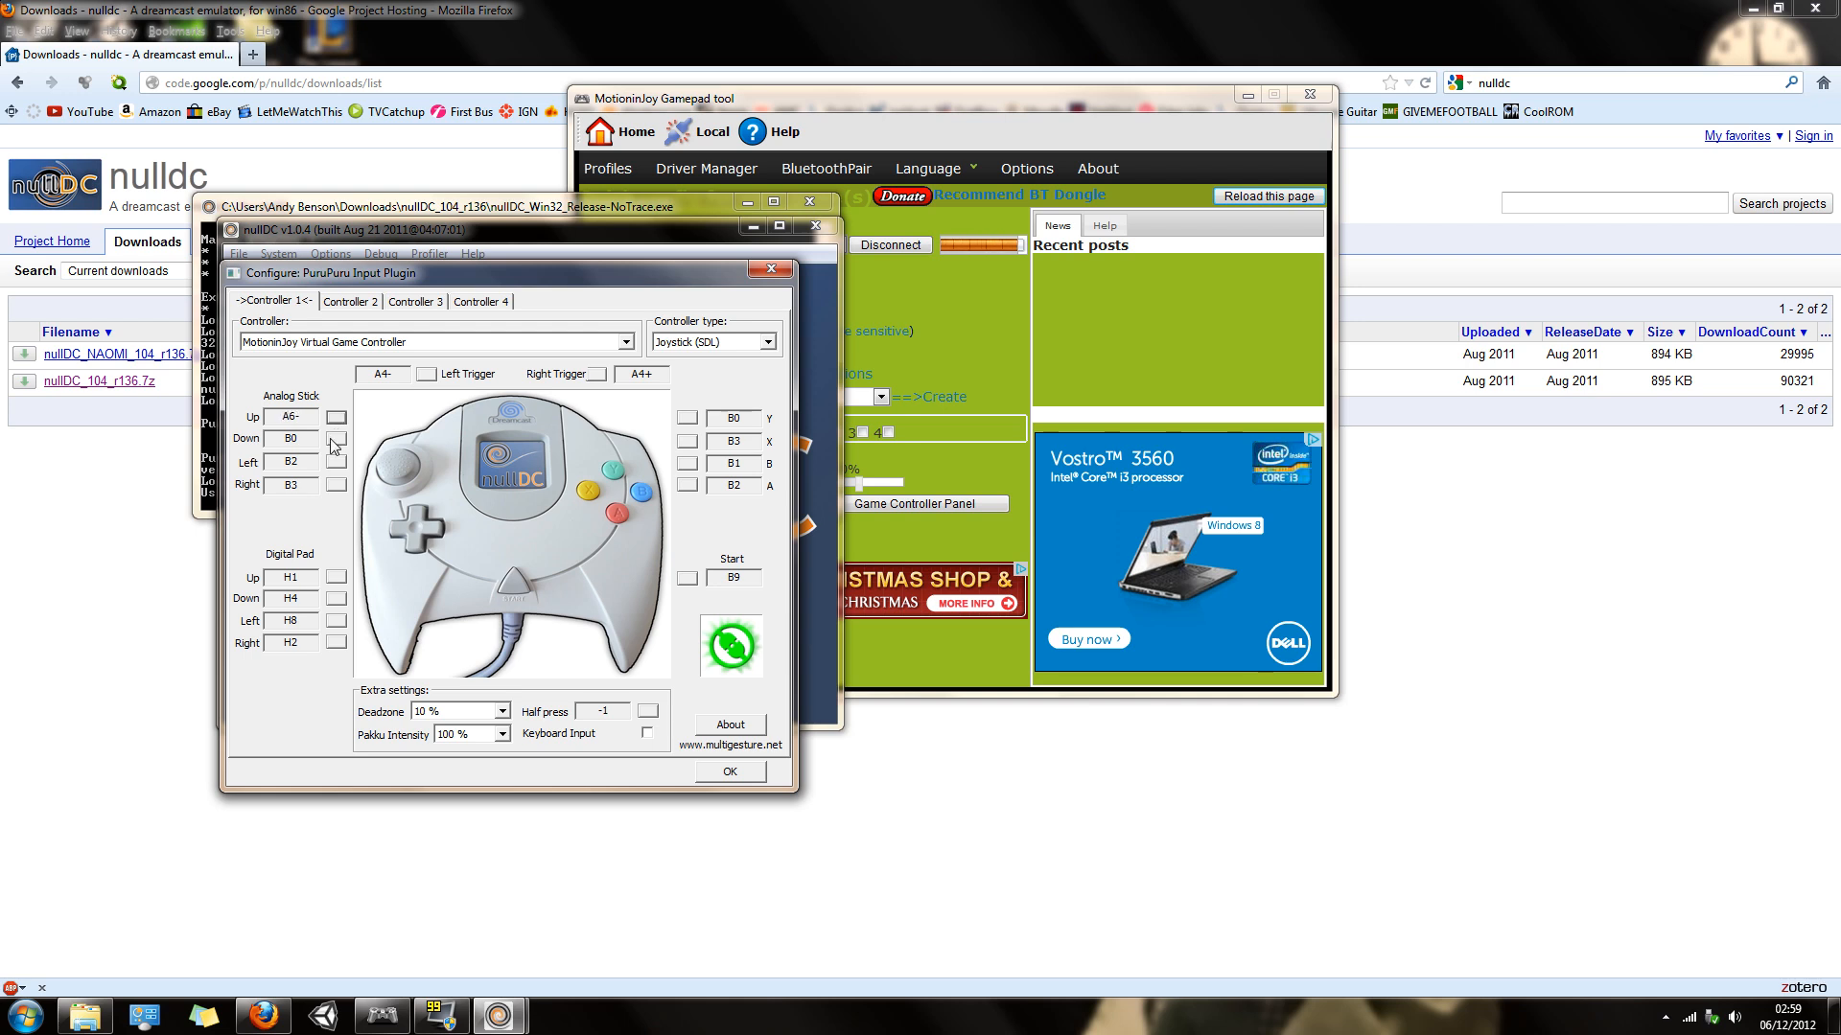
pyautogui.click(336, 439)
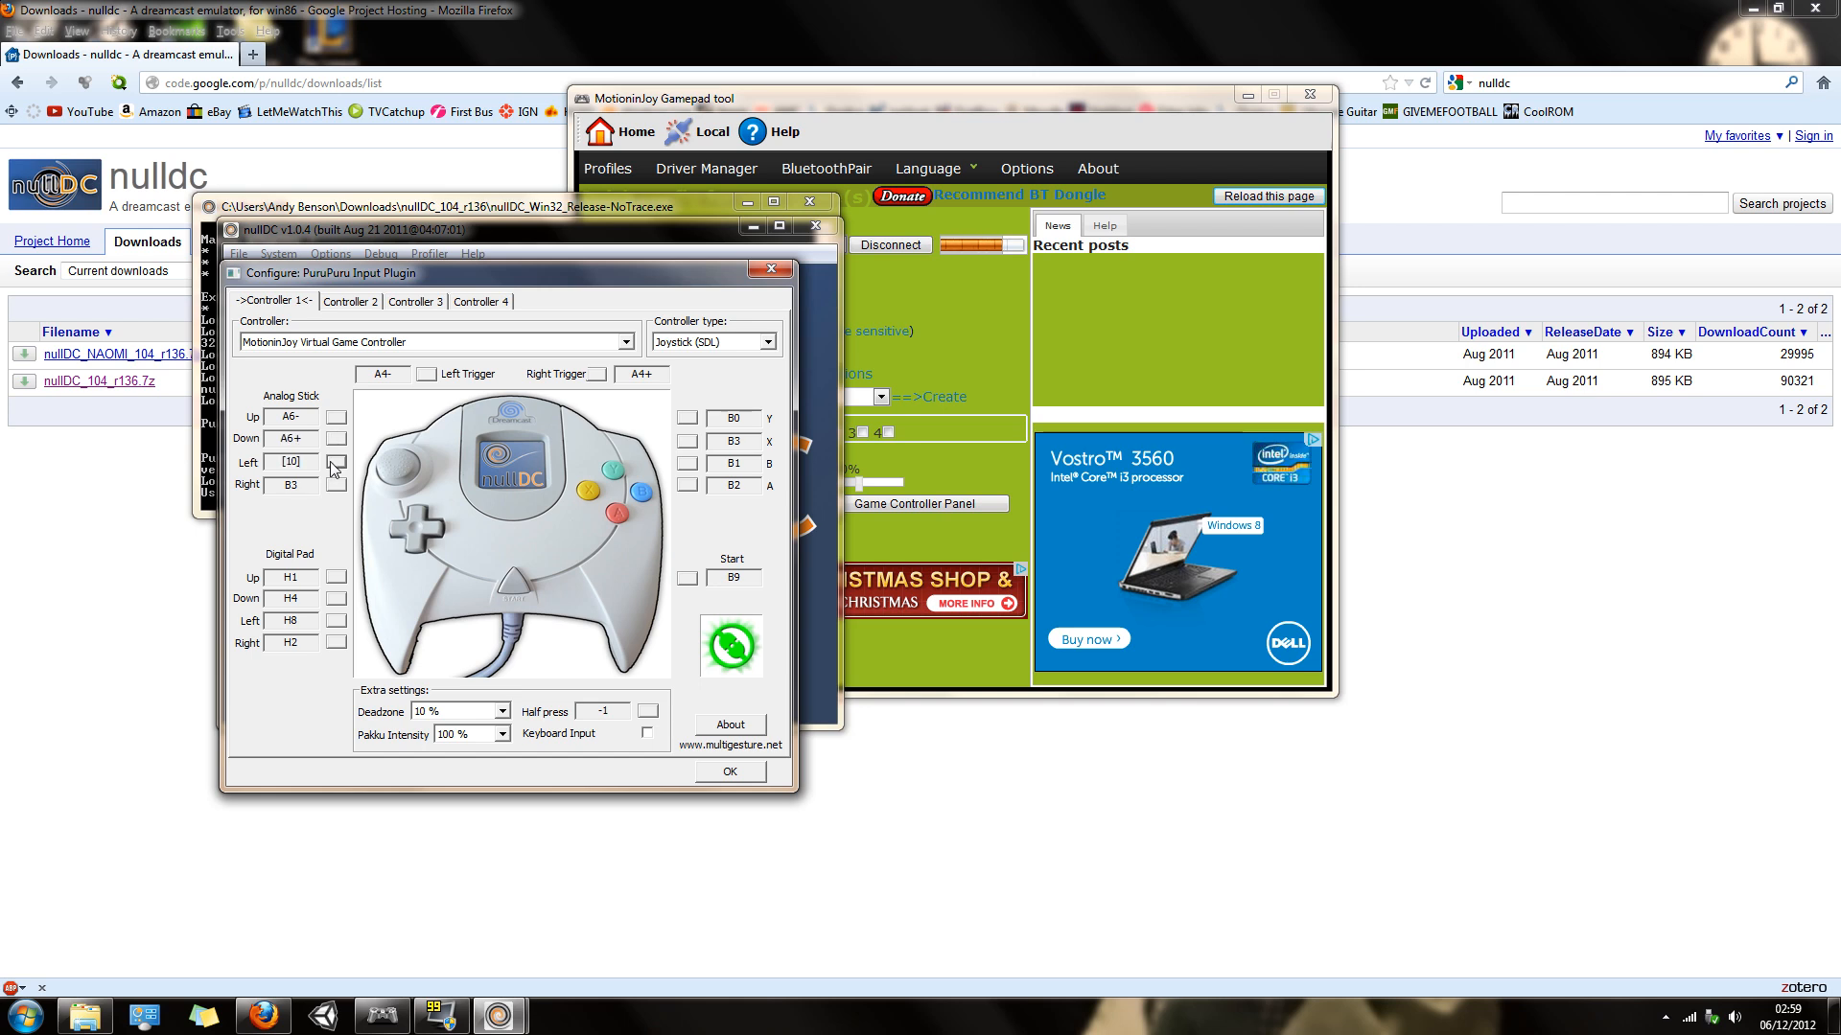
pyautogui.click(337, 485)
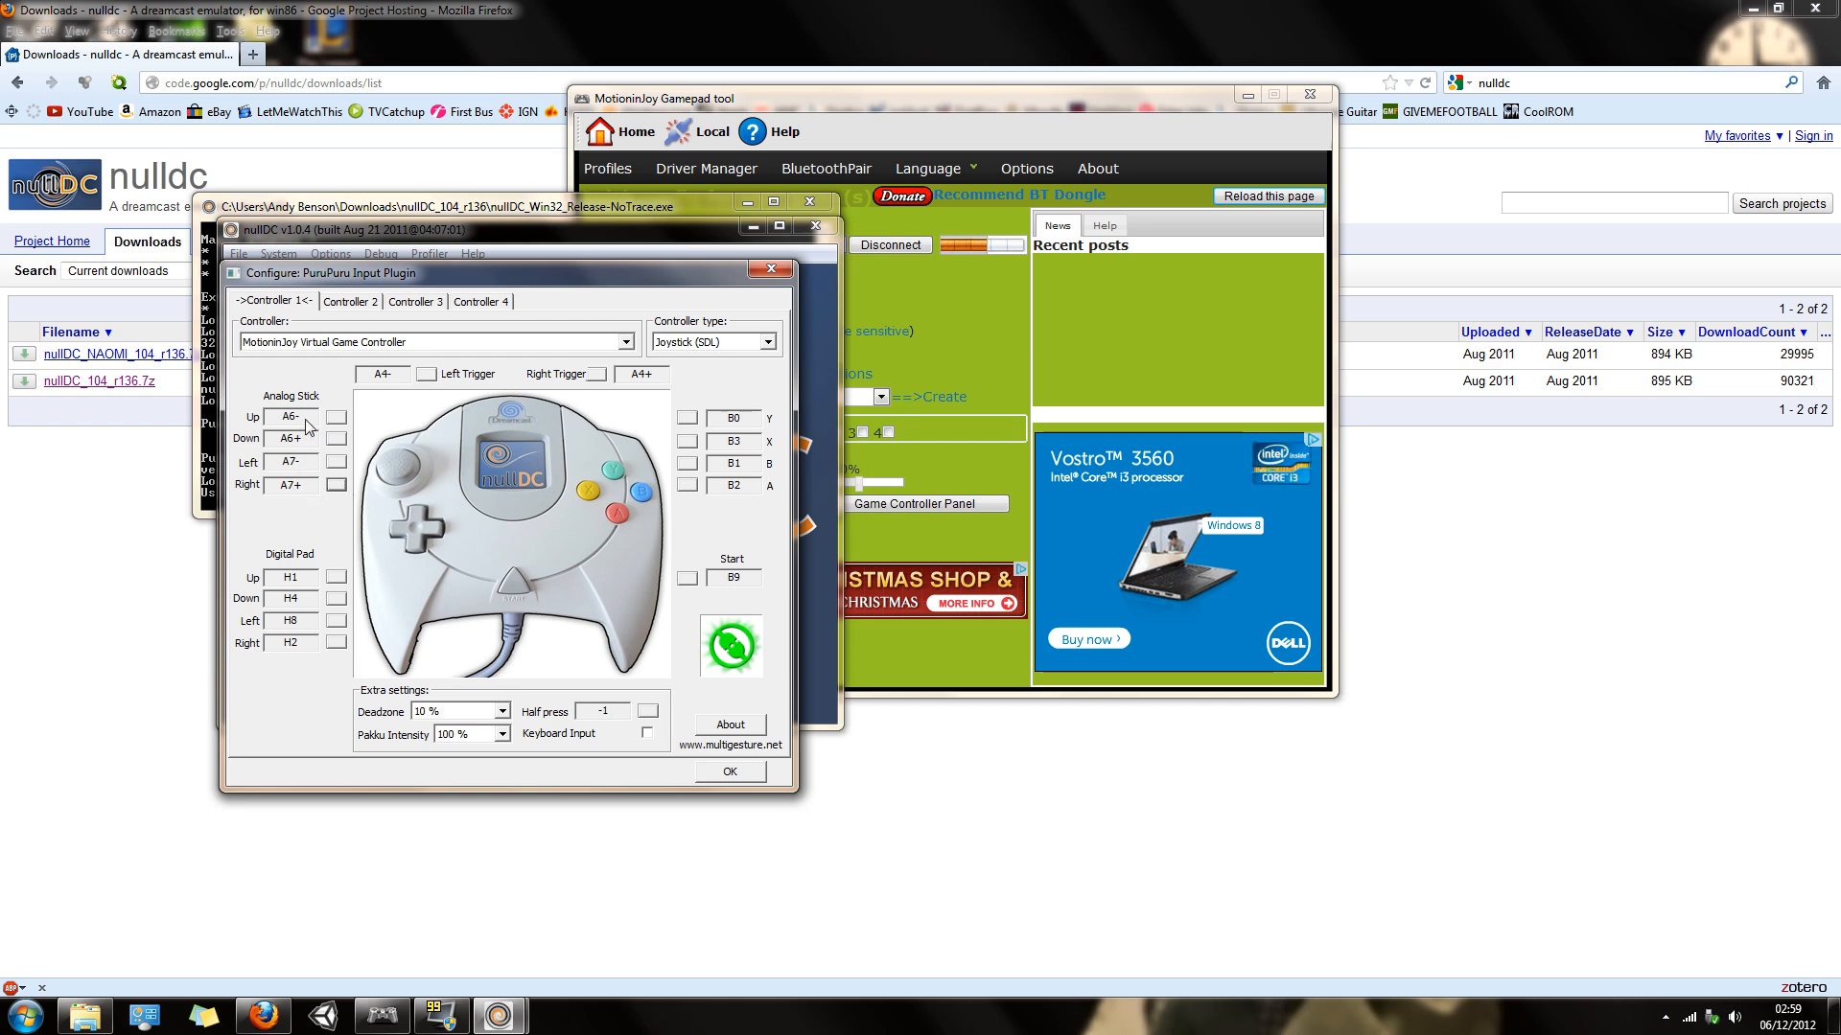
pyautogui.moveTo(367, 560)
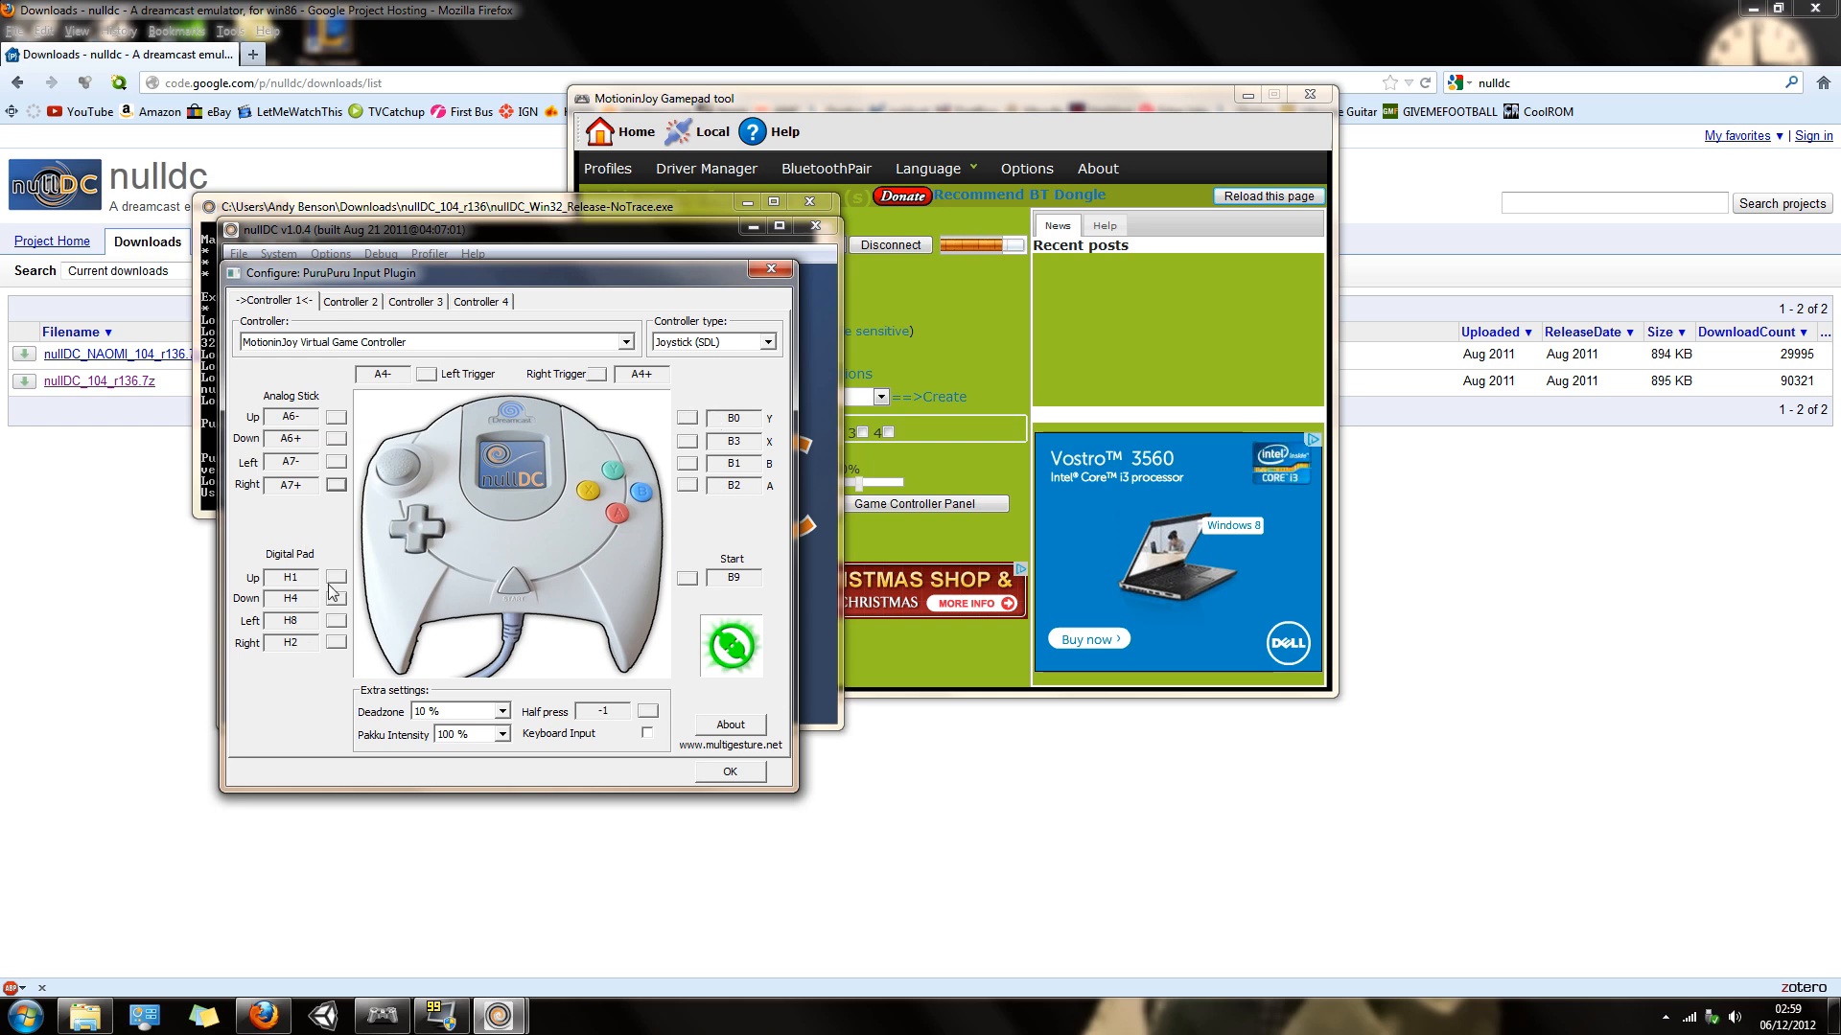
# - Map the digital pad directions (H1, H4, H8, H2) and save the PuruPuru configuration with OK
pyautogui.click(338, 621)
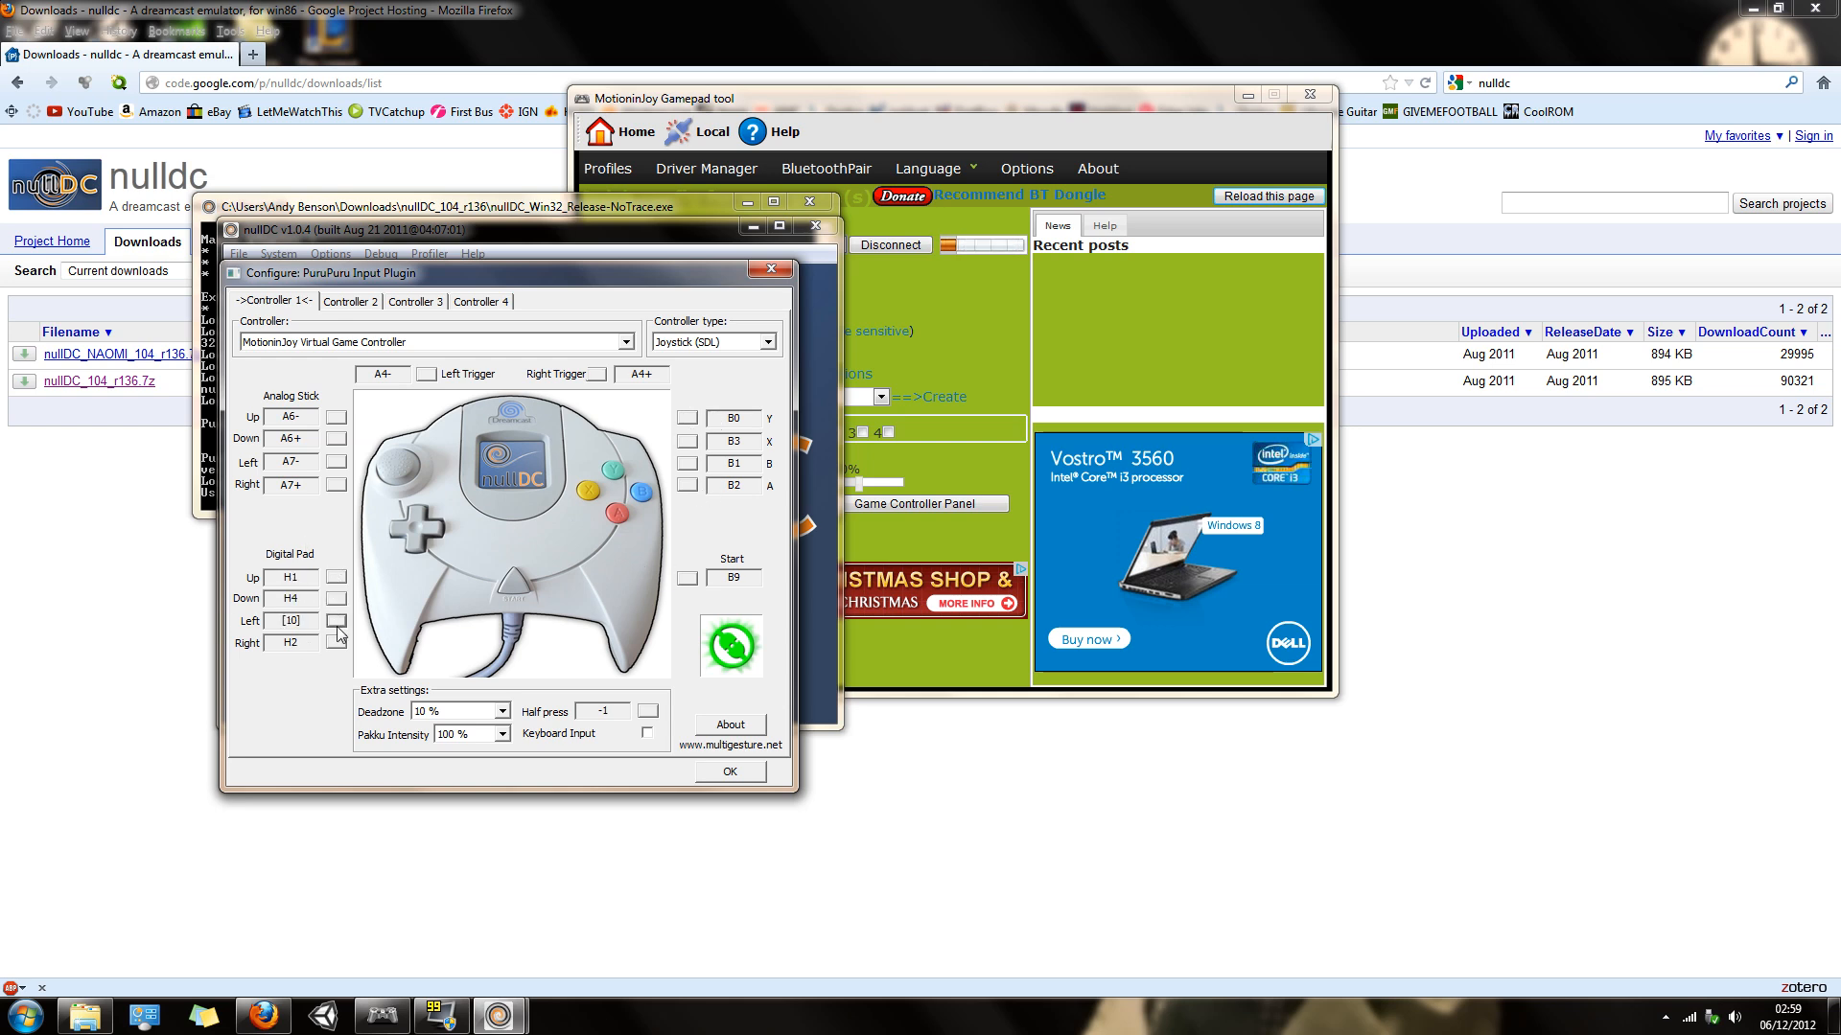
pyautogui.click(290, 619)
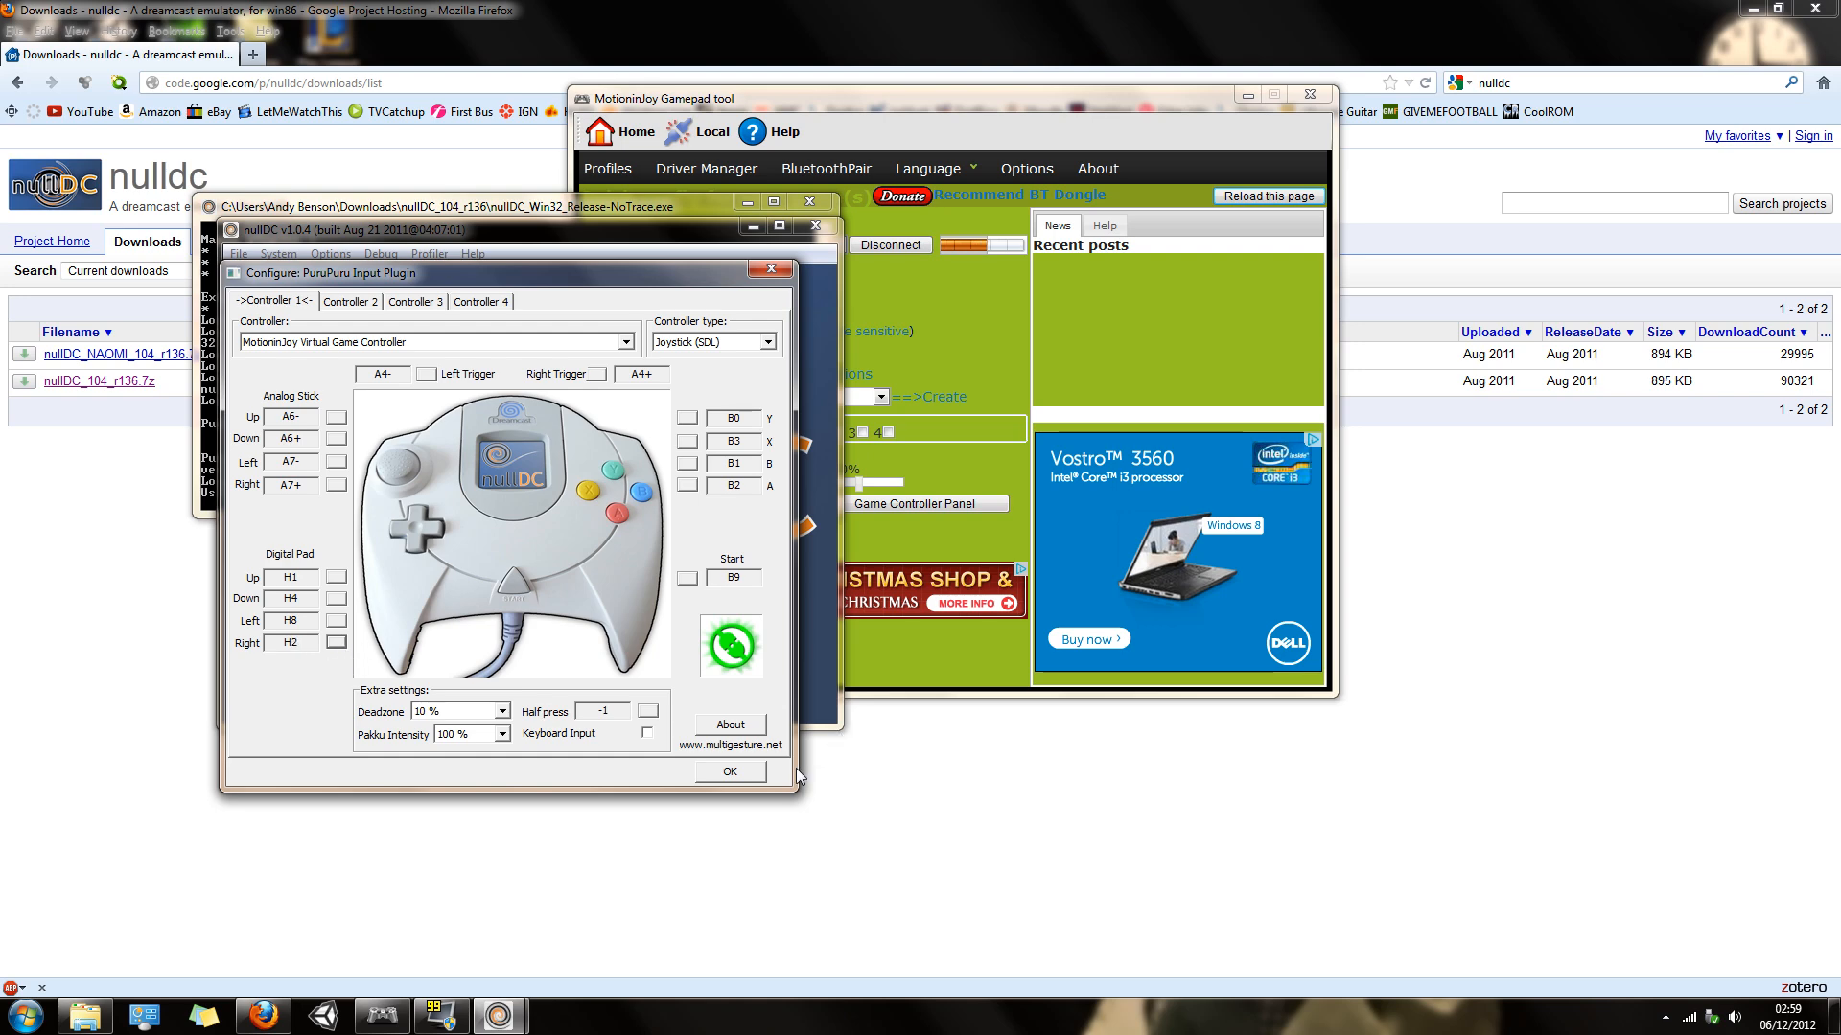
pyautogui.moveTo(744, 774)
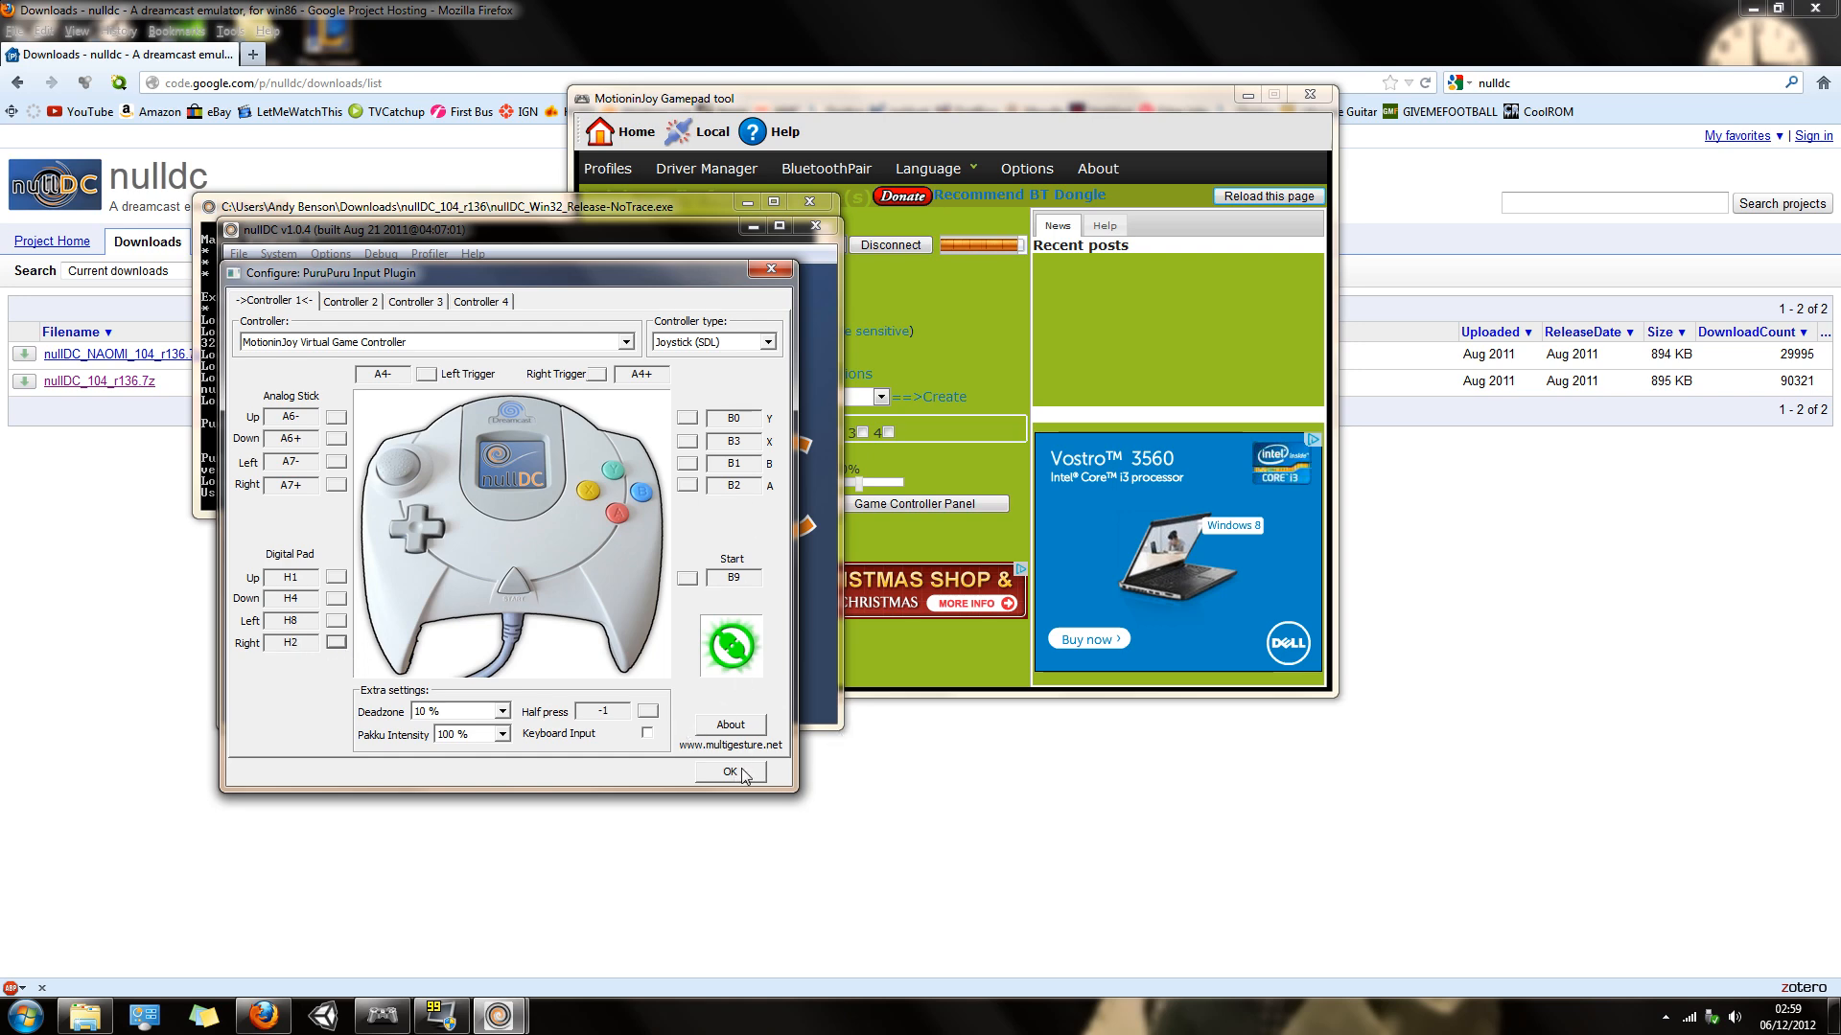
pyautogui.click(728, 773)
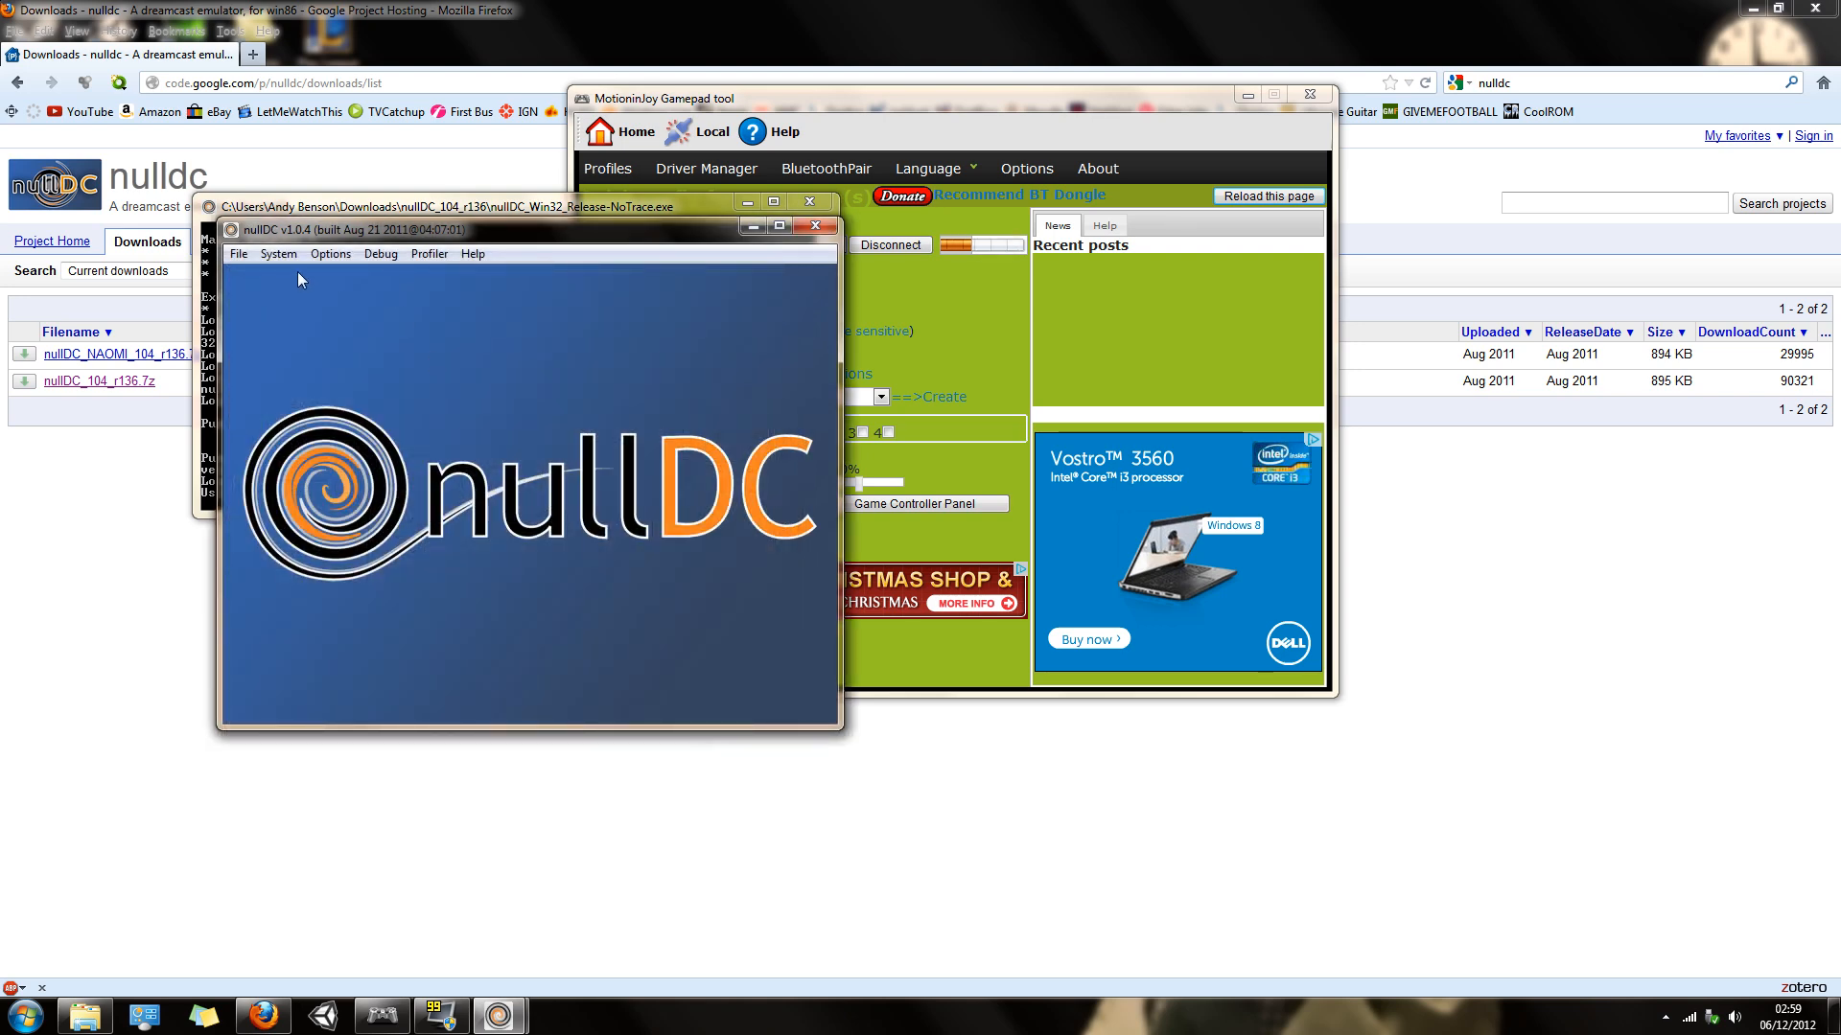
pyautogui.click(278, 253)
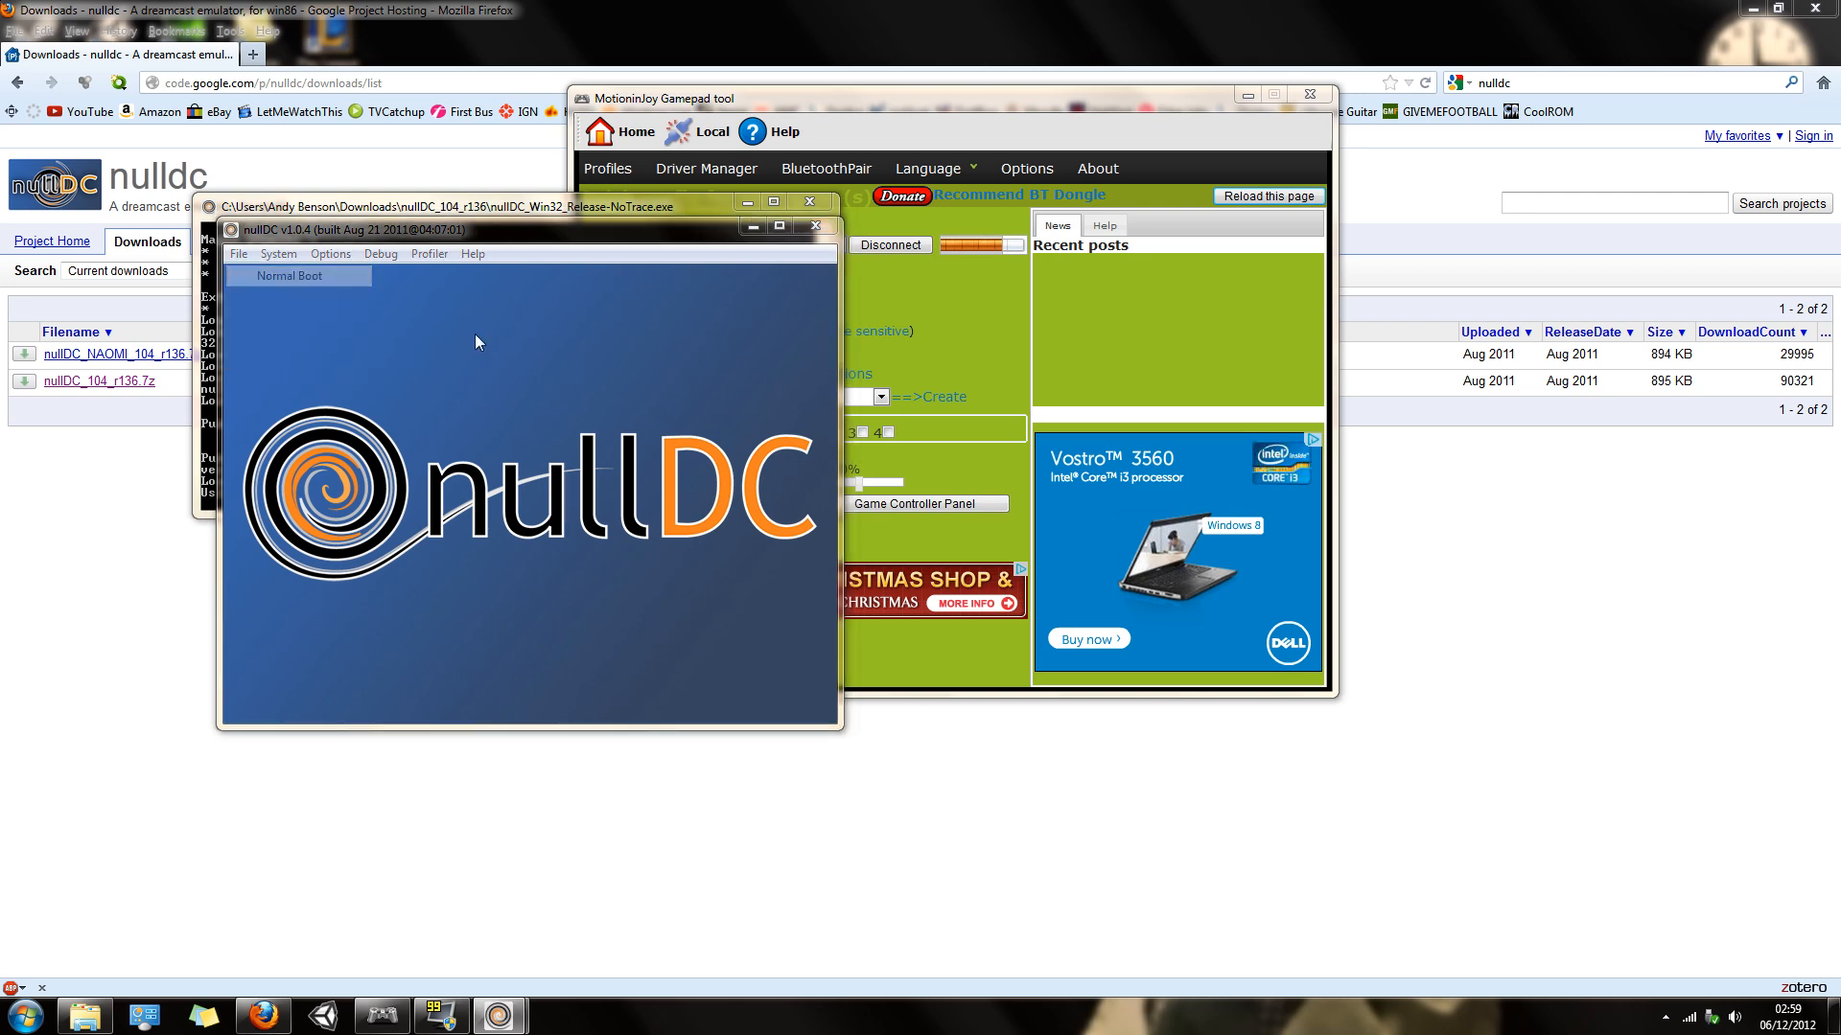